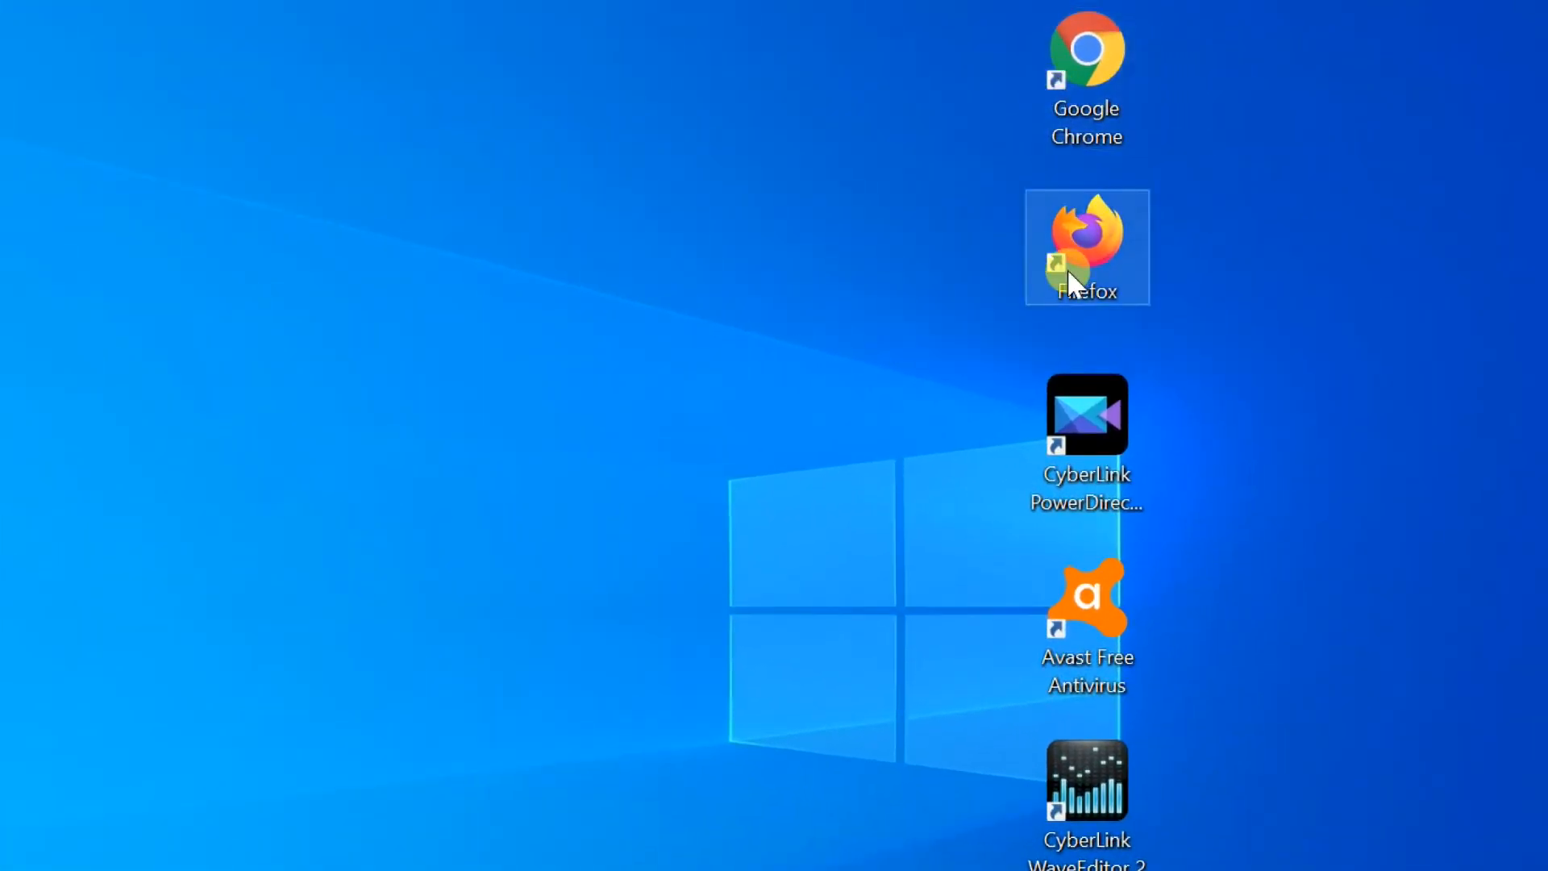
pyautogui.moveTo(1061, 474)
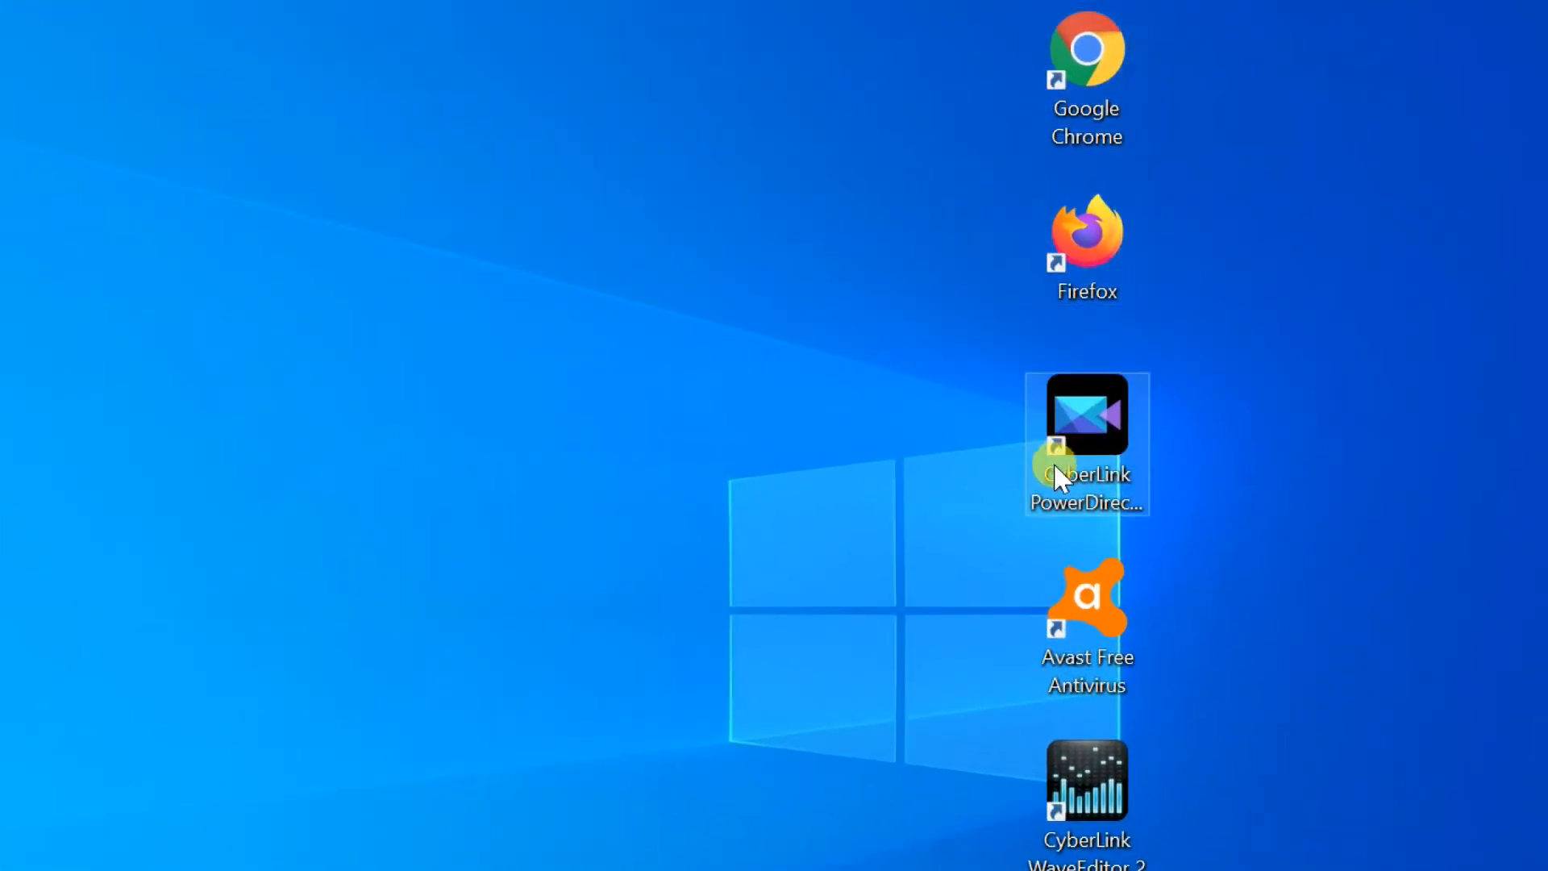
pyautogui.moveTo(1065, 637)
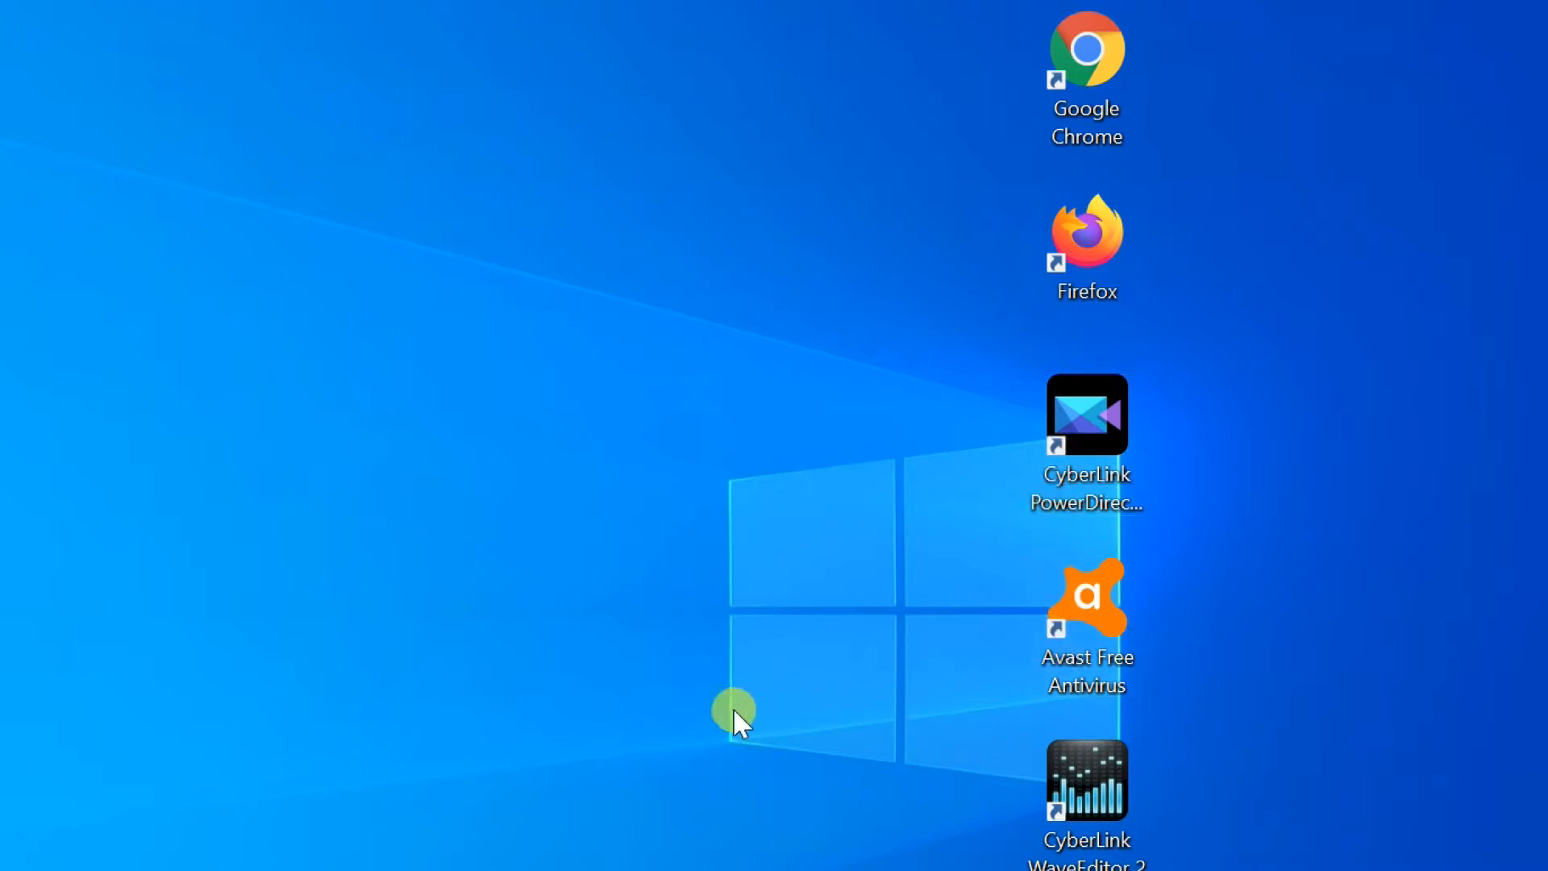
pyautogui.moveTo(563, 740)
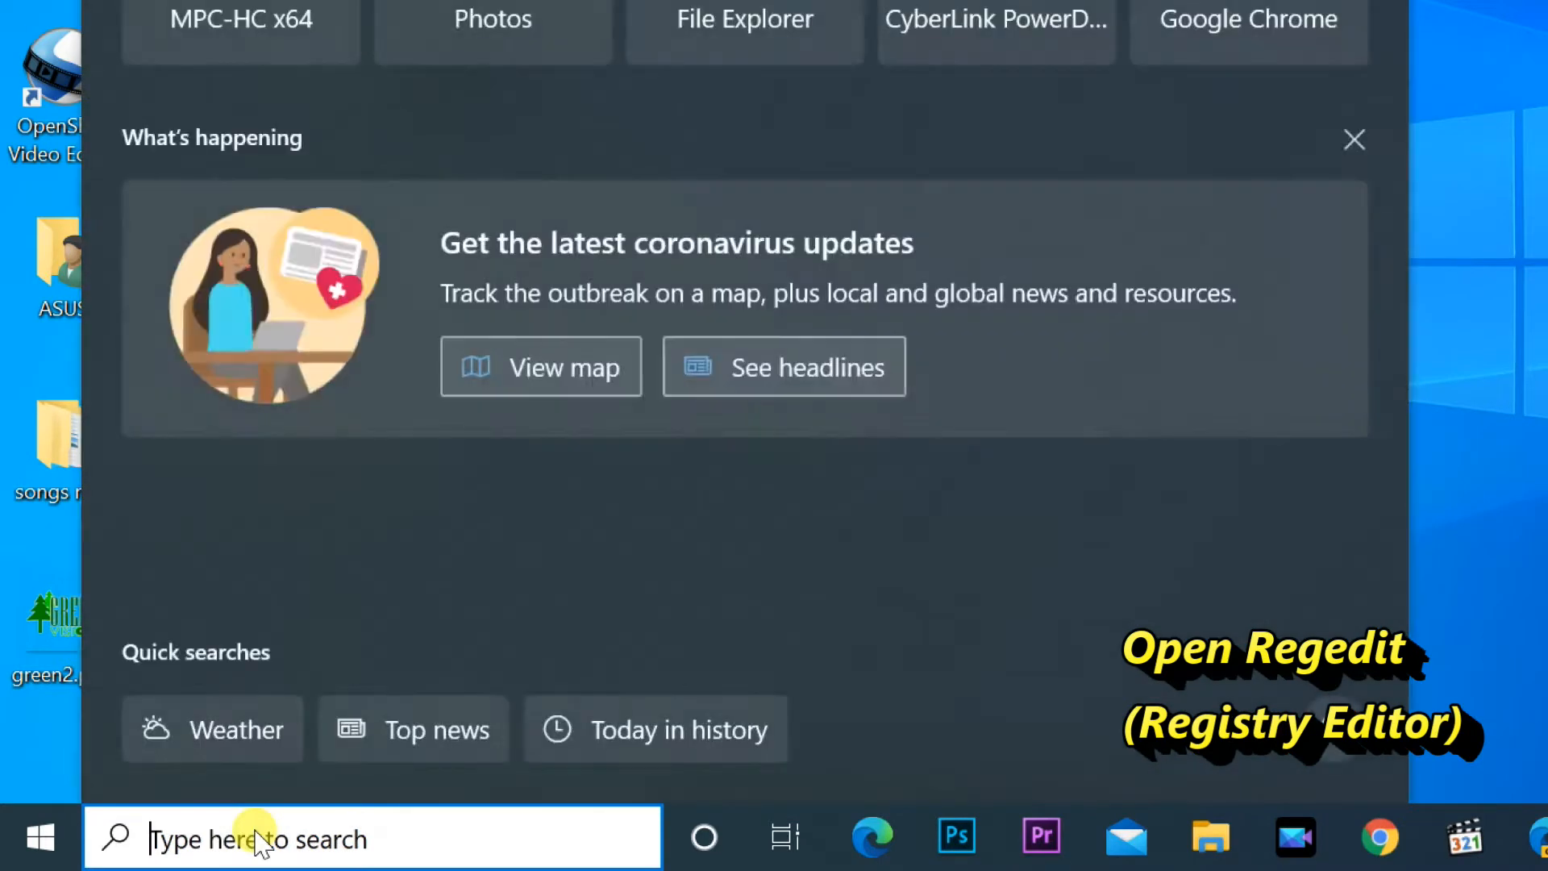
# Search 'regedit' and show Registry Editor's run-as-administrator option
pyautogui.write('reged')
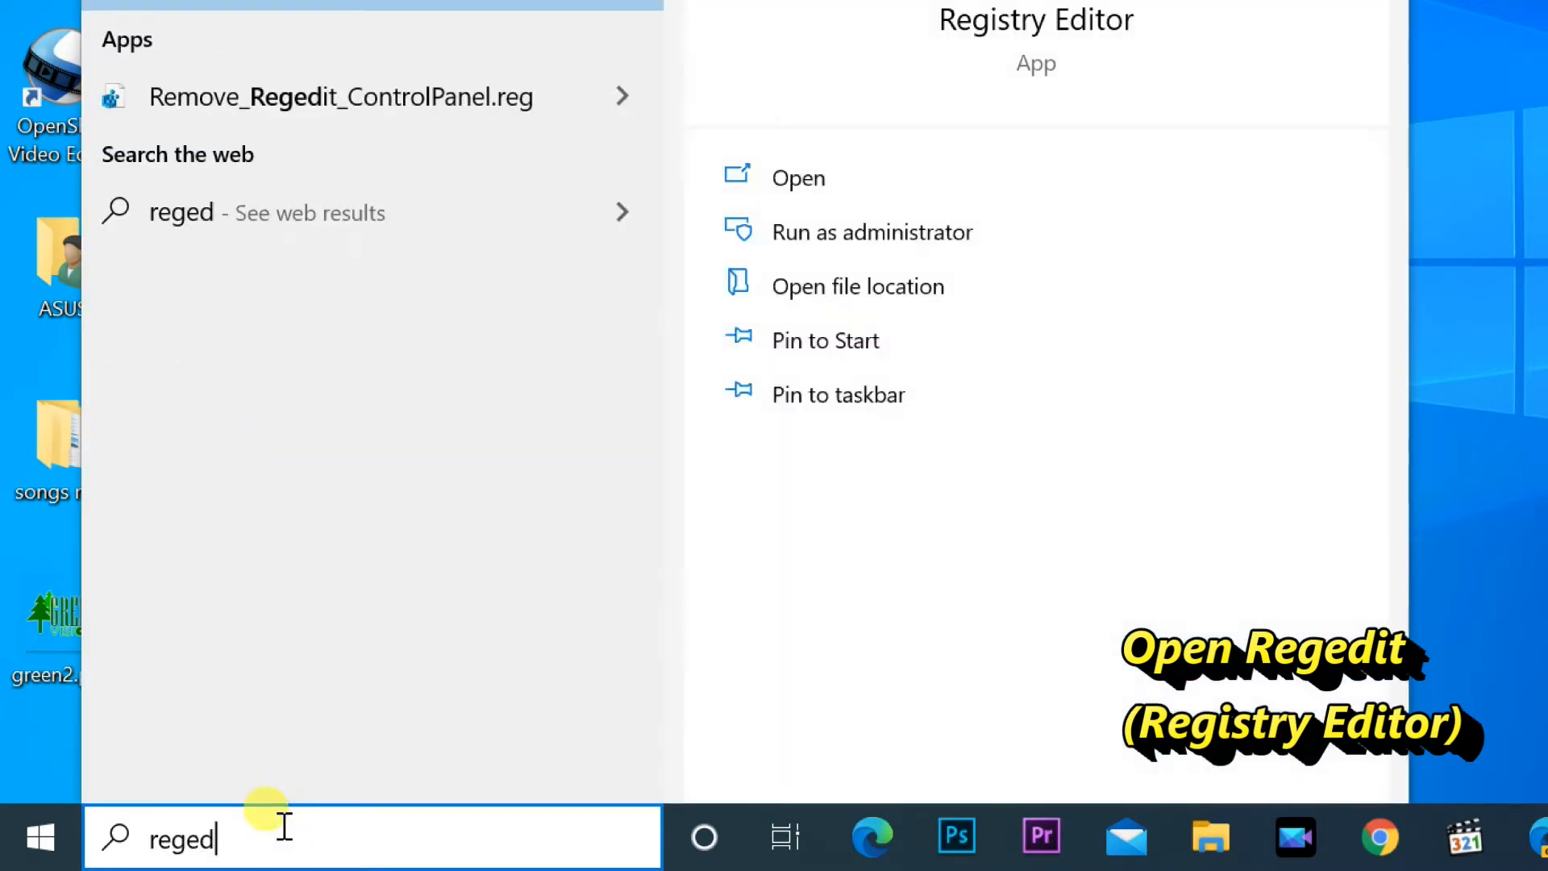
pyautogui.write('it')
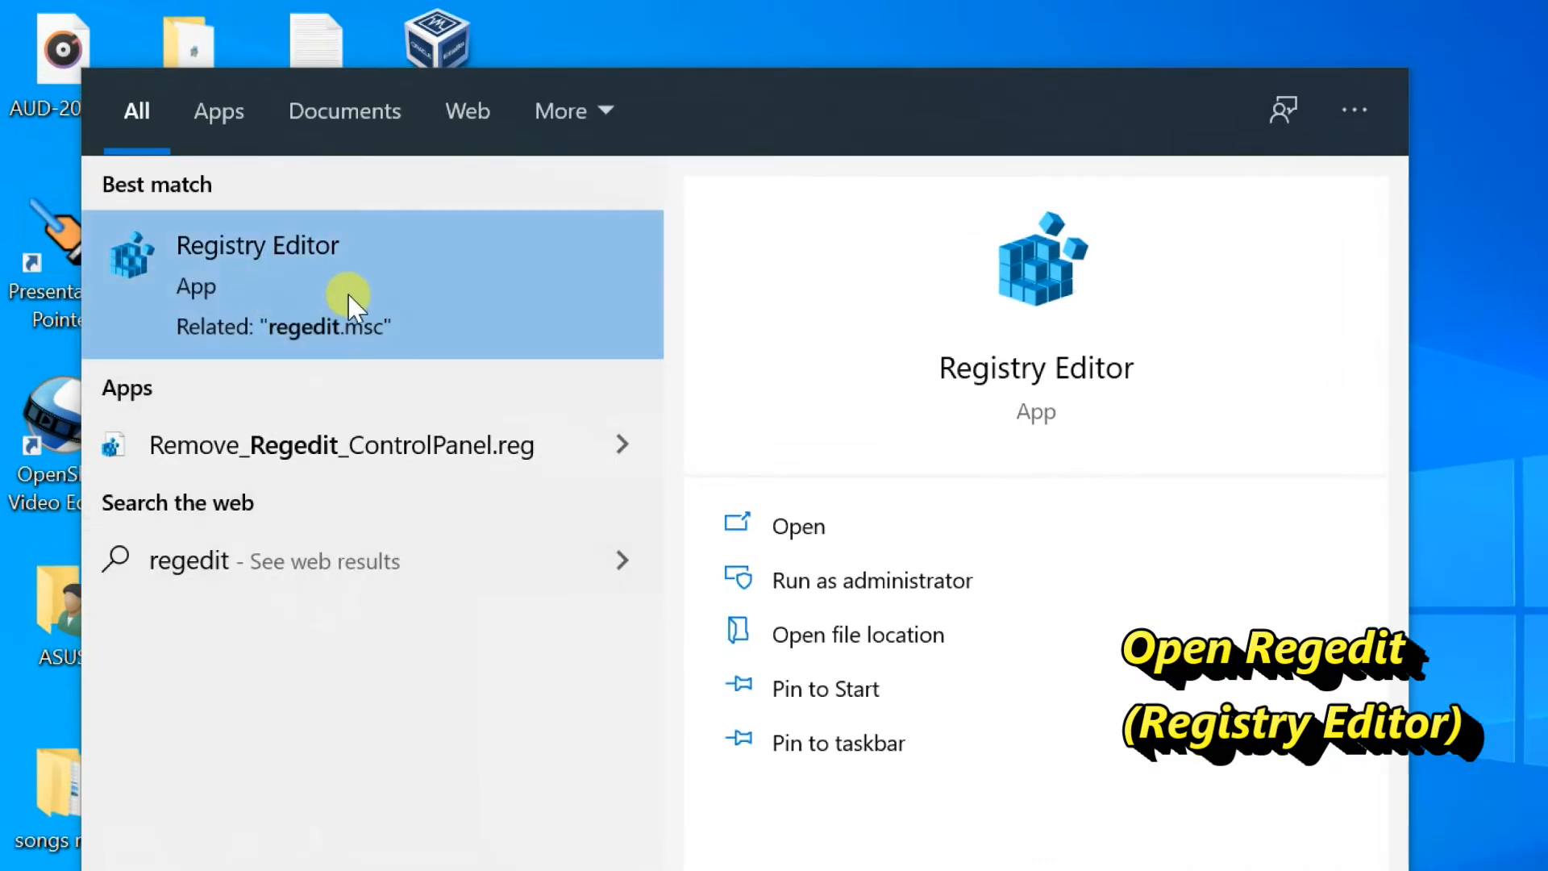
pyautogui.moveTo(380, 301)
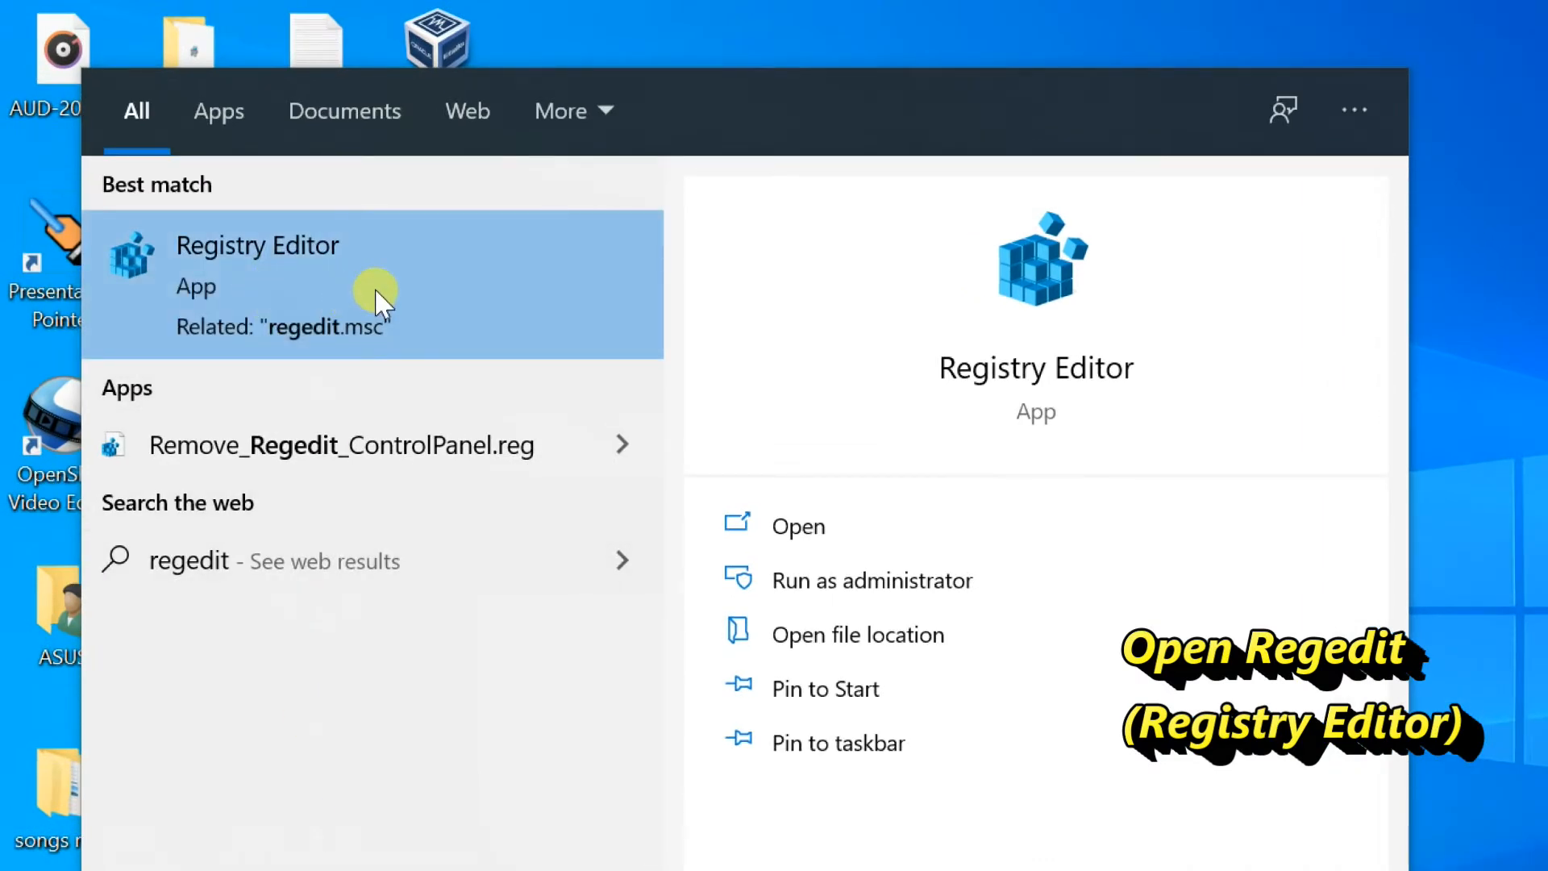
pyautogui.rightClick(376, 297)
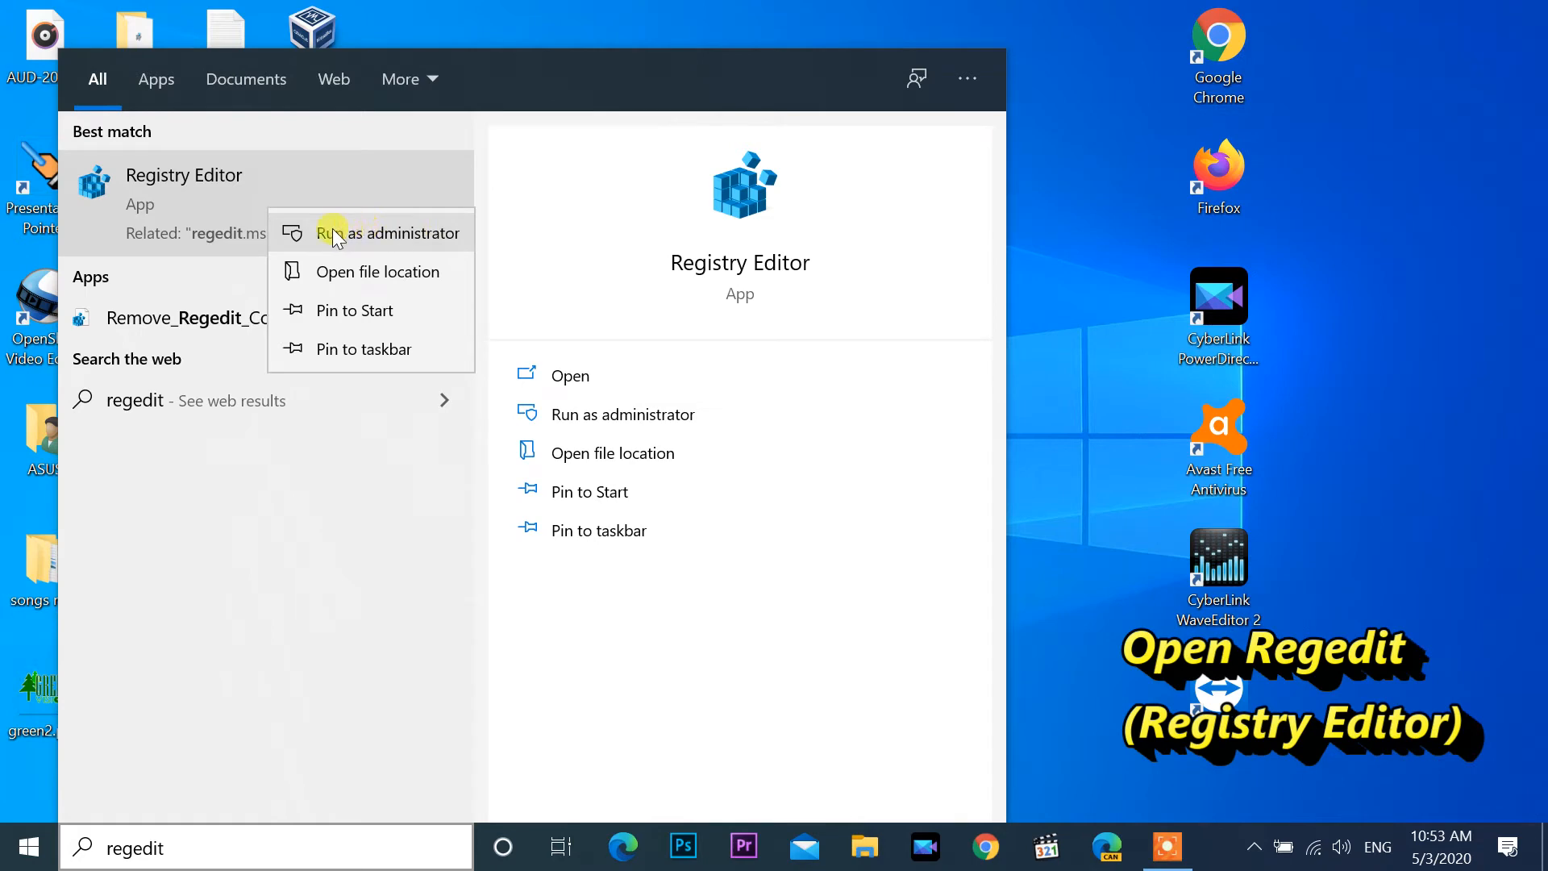
# Launch Registry Editor as administrator and expand the HKEY_LOCAL_MACHINE hive
pyautogui.click(386, 232)
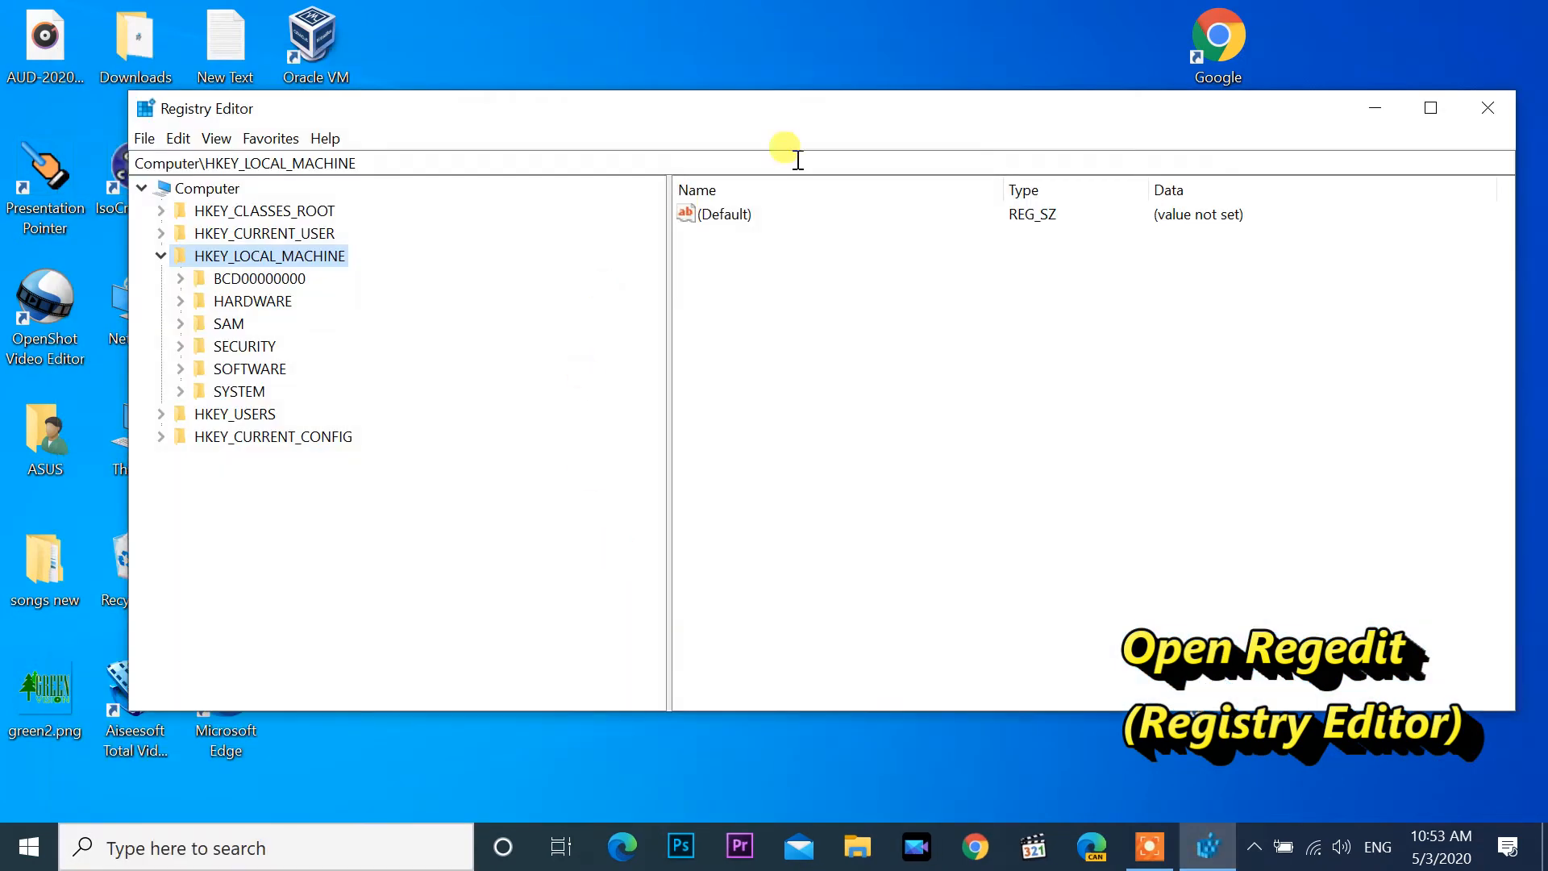
pyautogui.click(1428, 108)
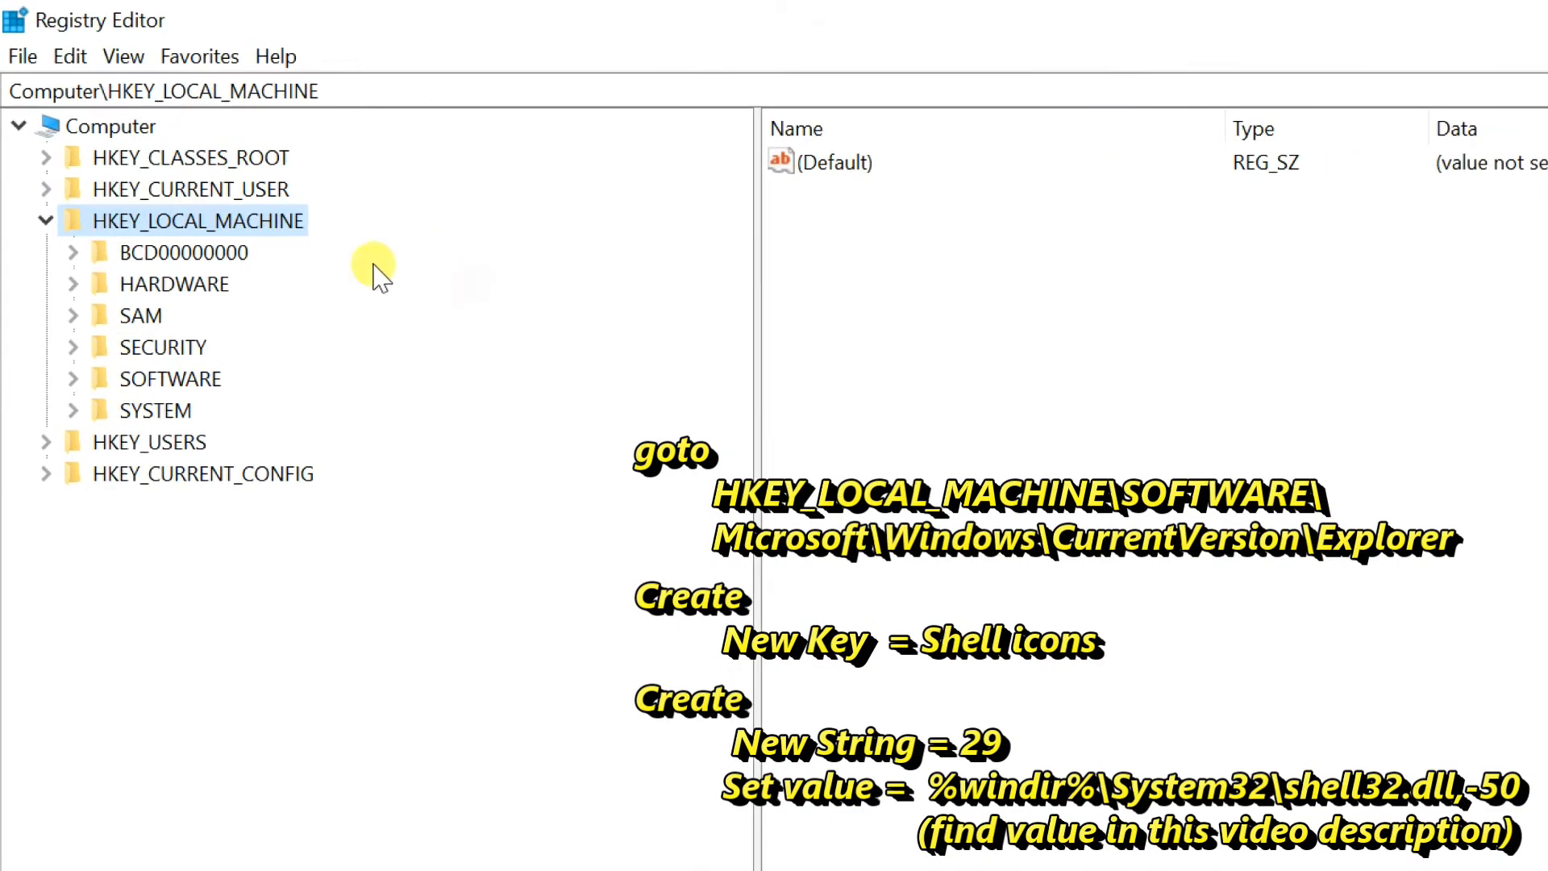
pyautogui.click(45, 221)
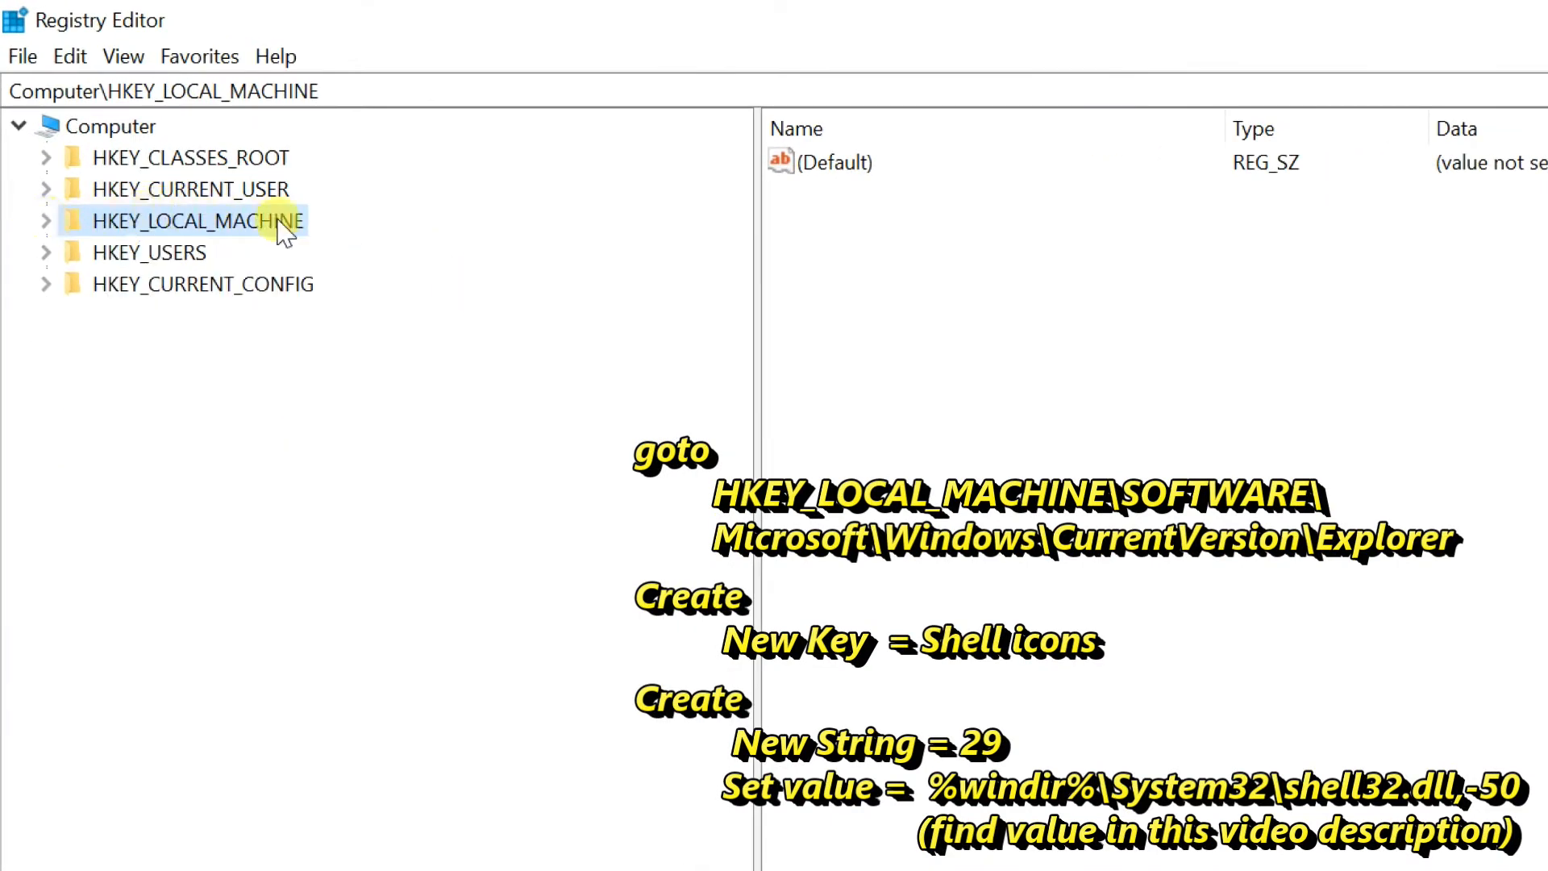
pyautogui.click(45, 221)
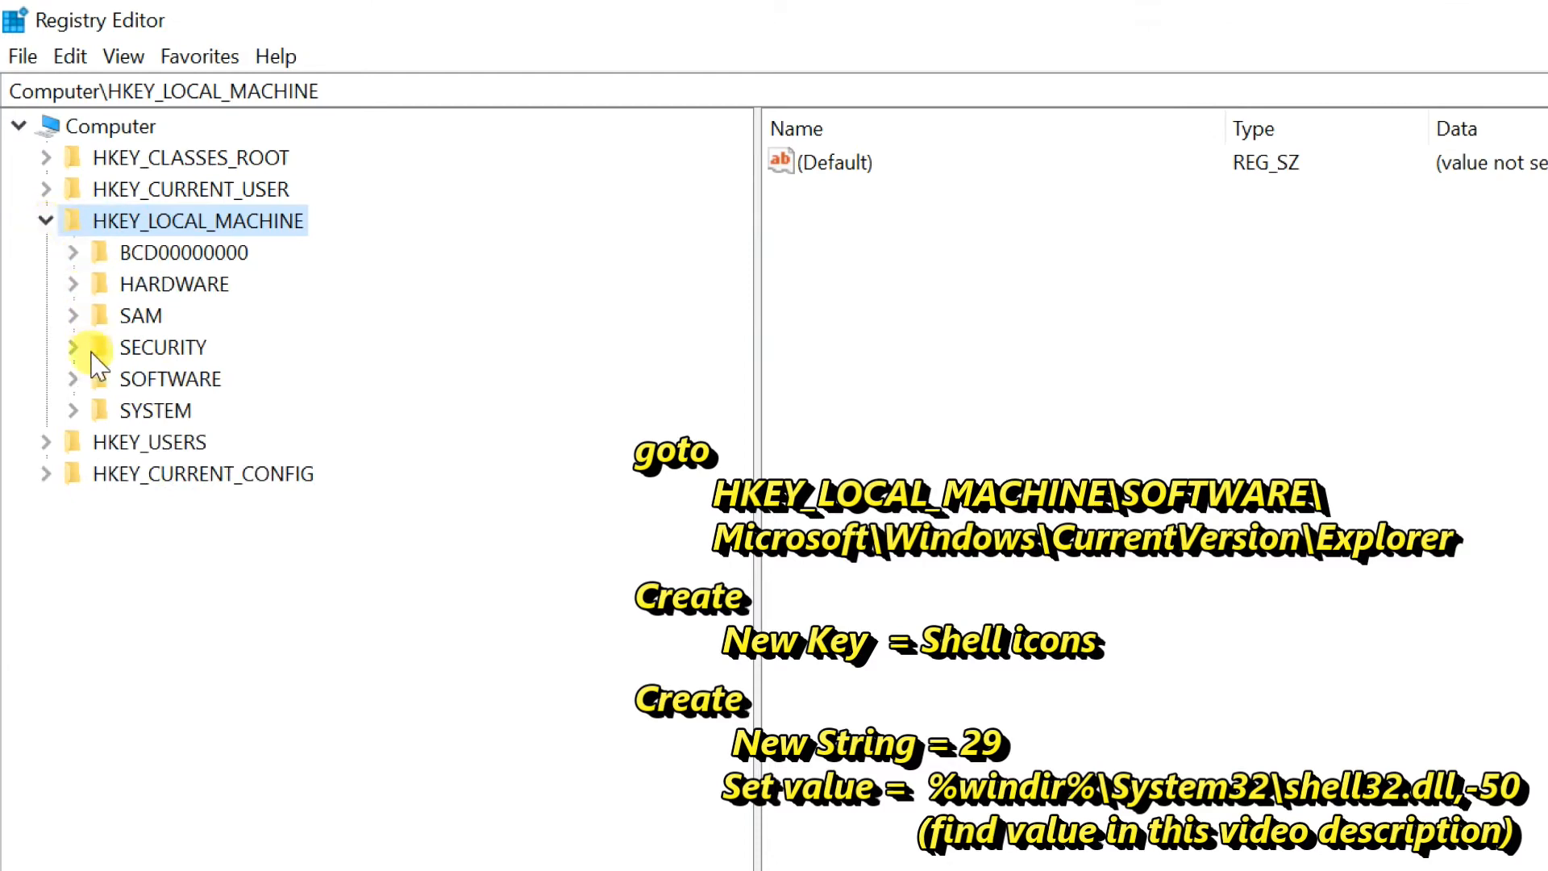
pyautogui.moveTo(79, 390)
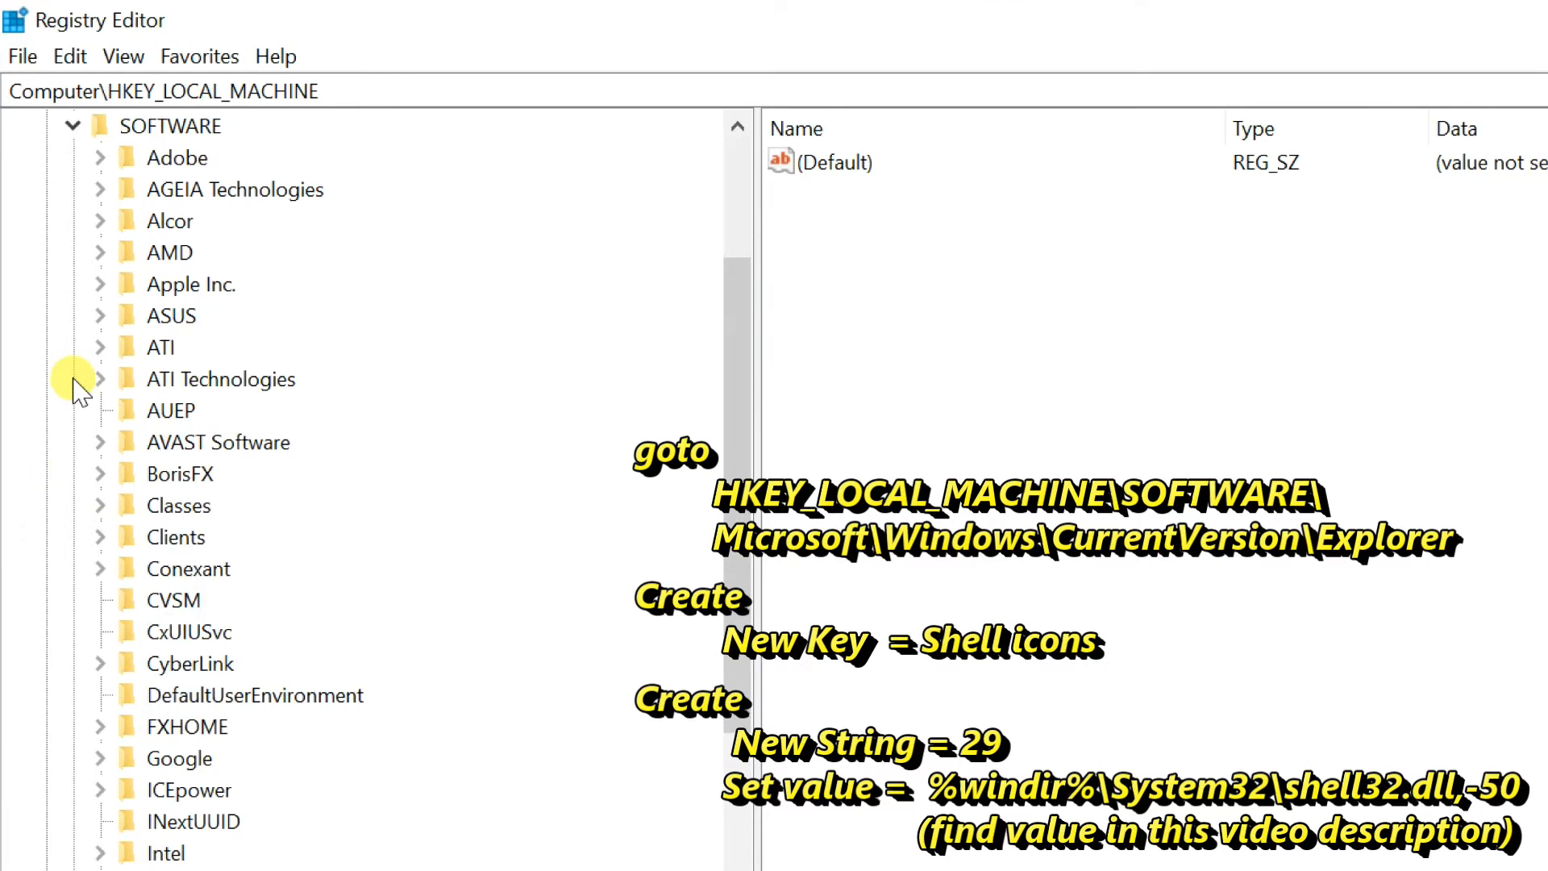
# Navigate SOFTWARE > Microsoft > Windows > CurrentVersion and select the Explorer key
pyautogui.scroll(-3)
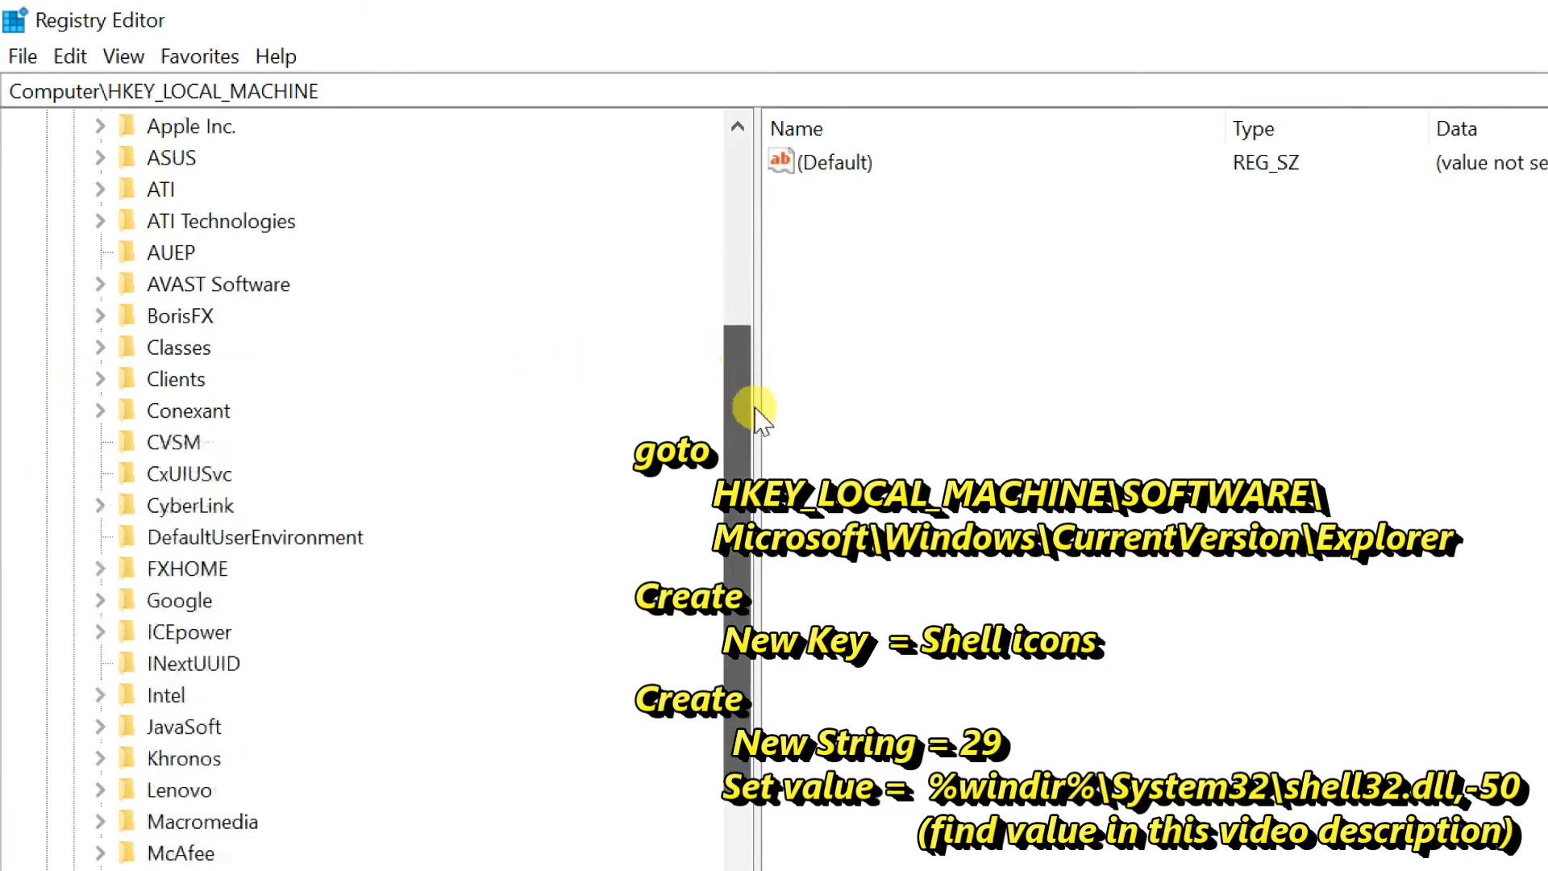
pyautogui.scroll(-3)
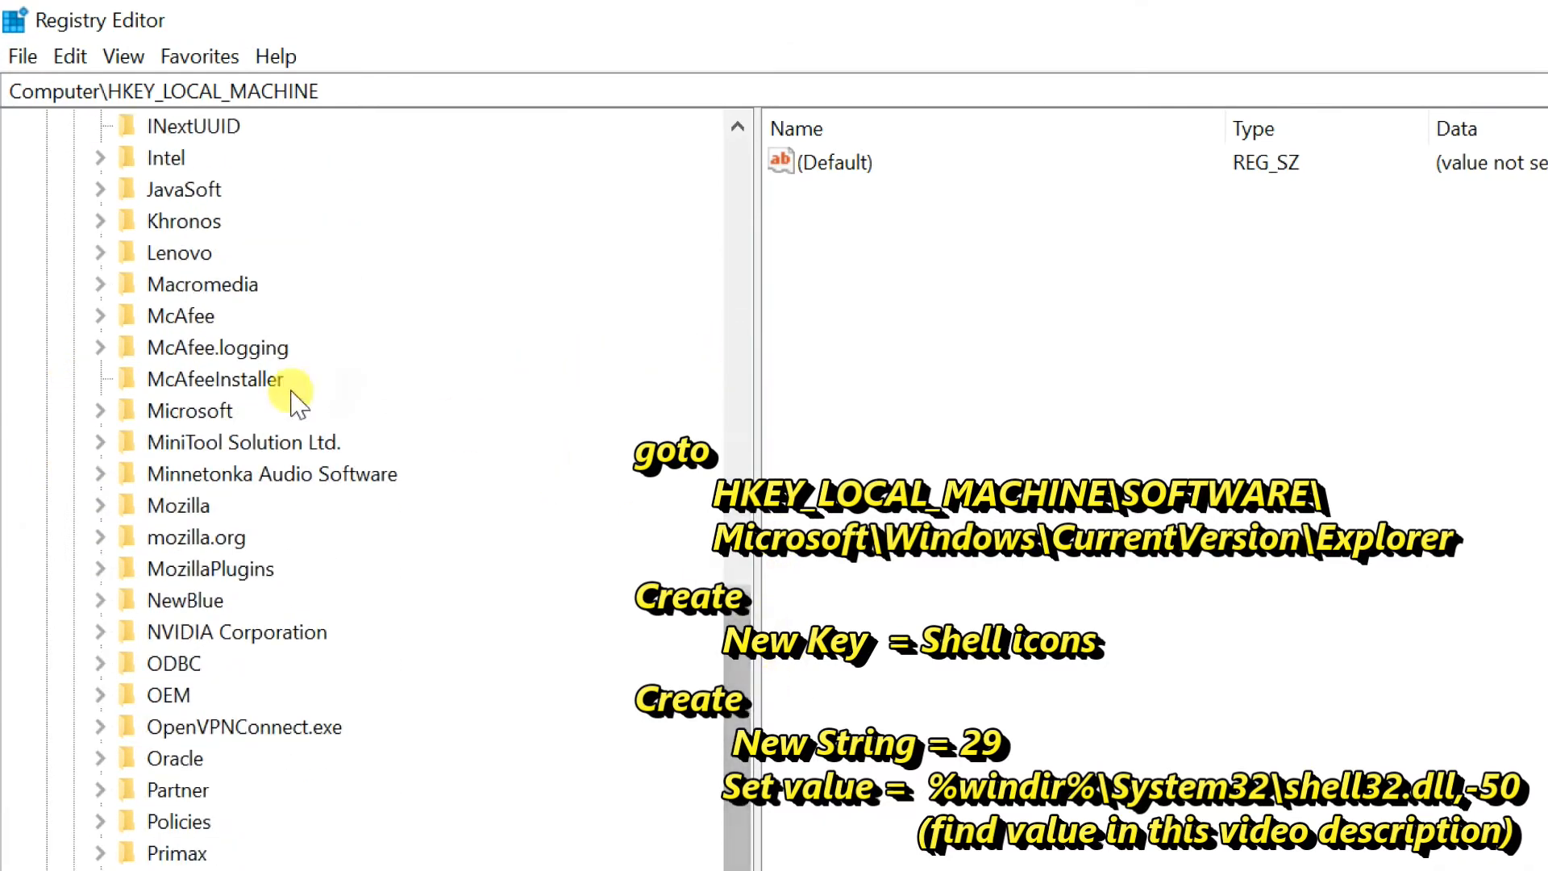
pyautogui.moveTo(102, 419)
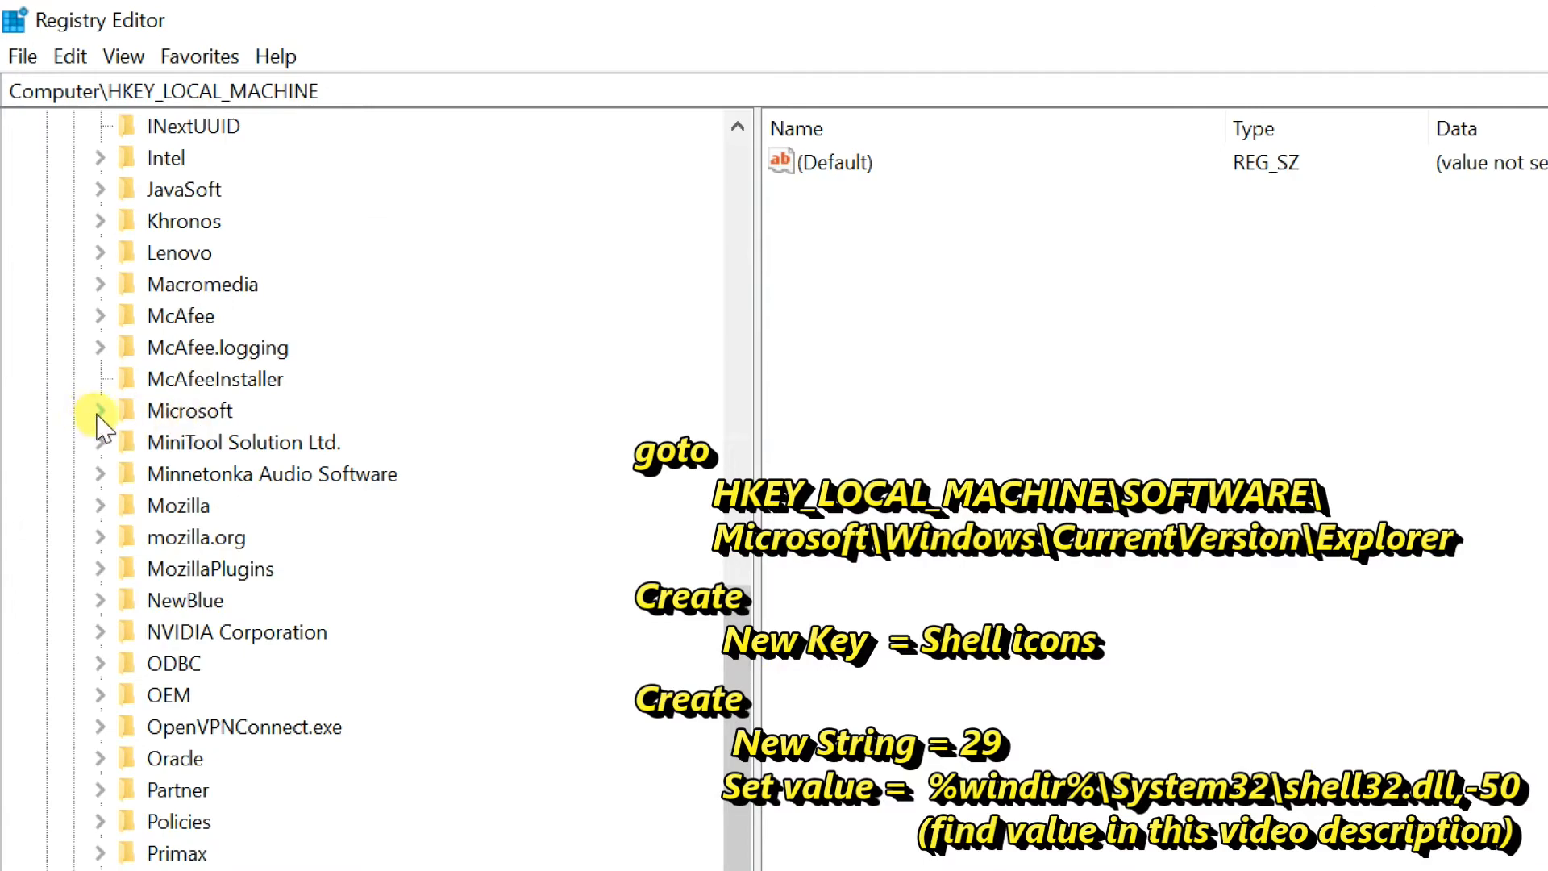
pyautogui.scroll(3)
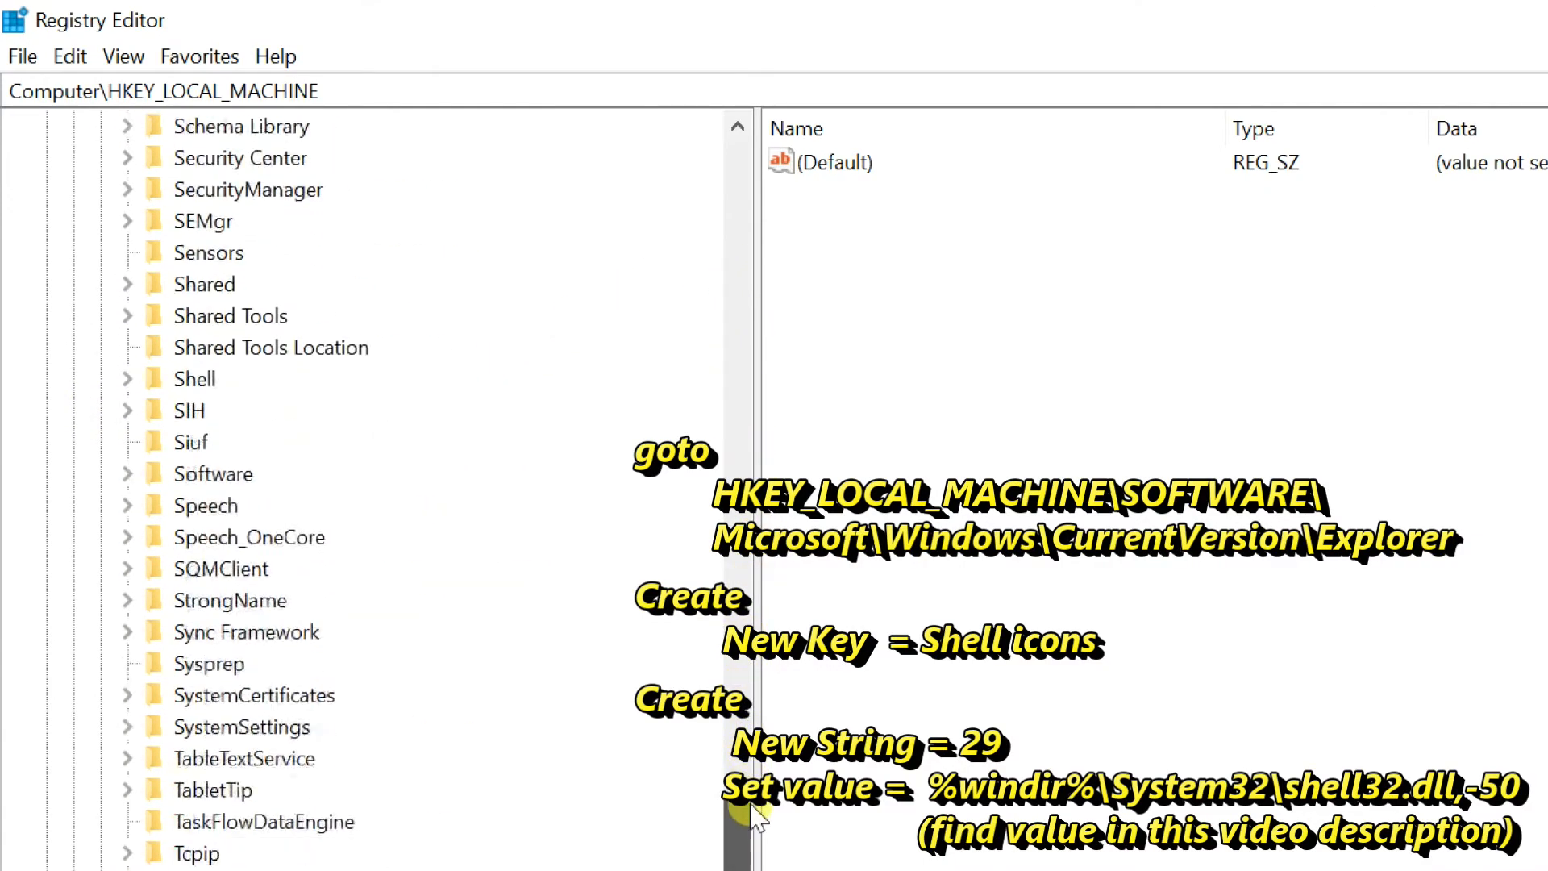
pyautogui.scroll(-3)
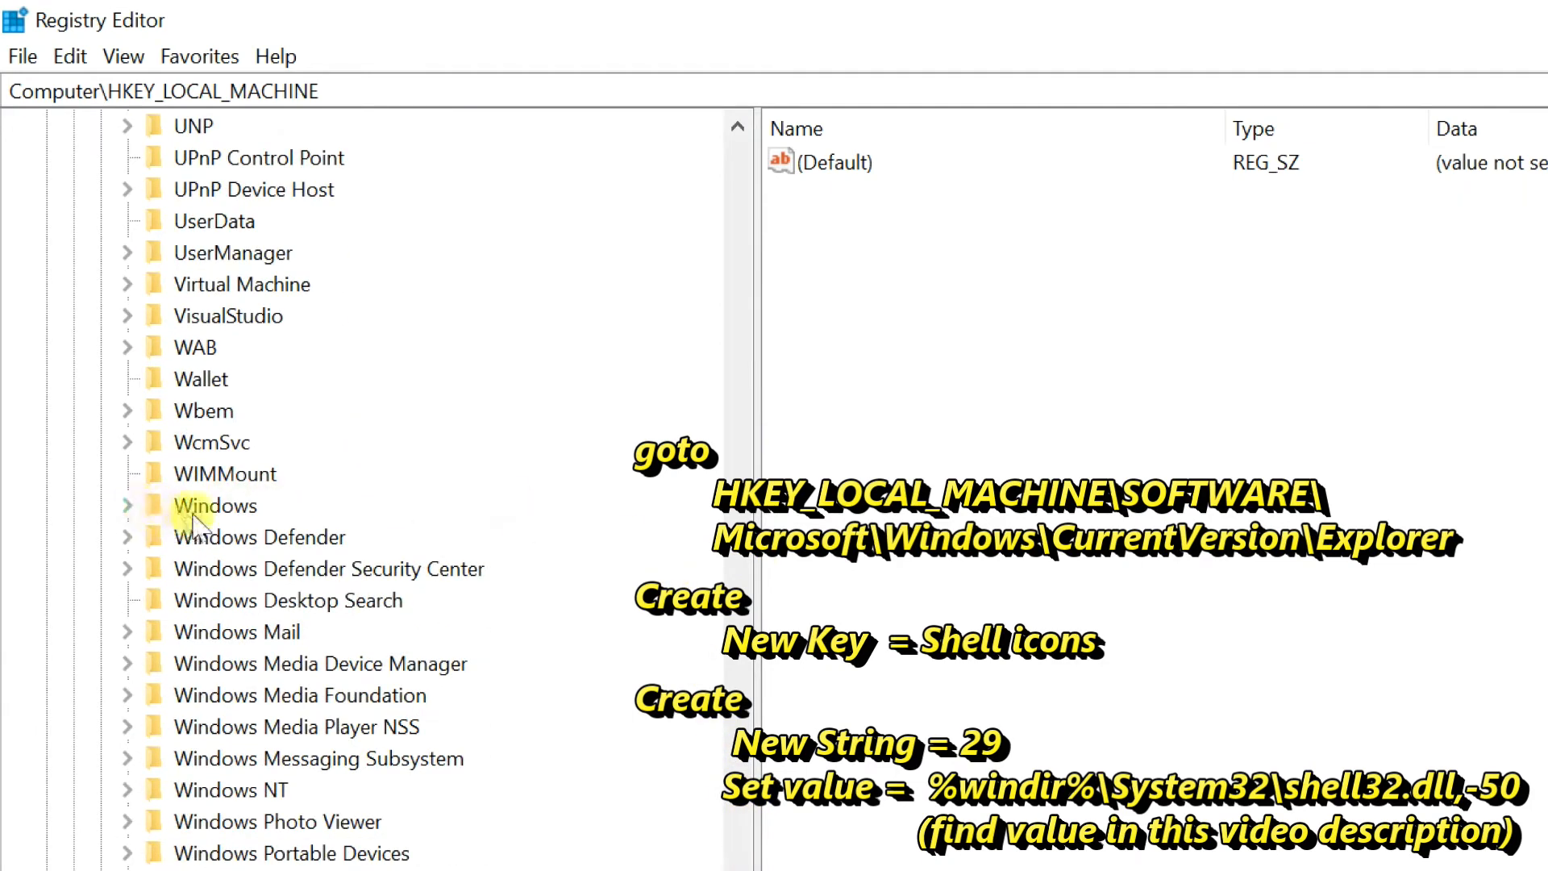
pyautogui.click(125, 505)
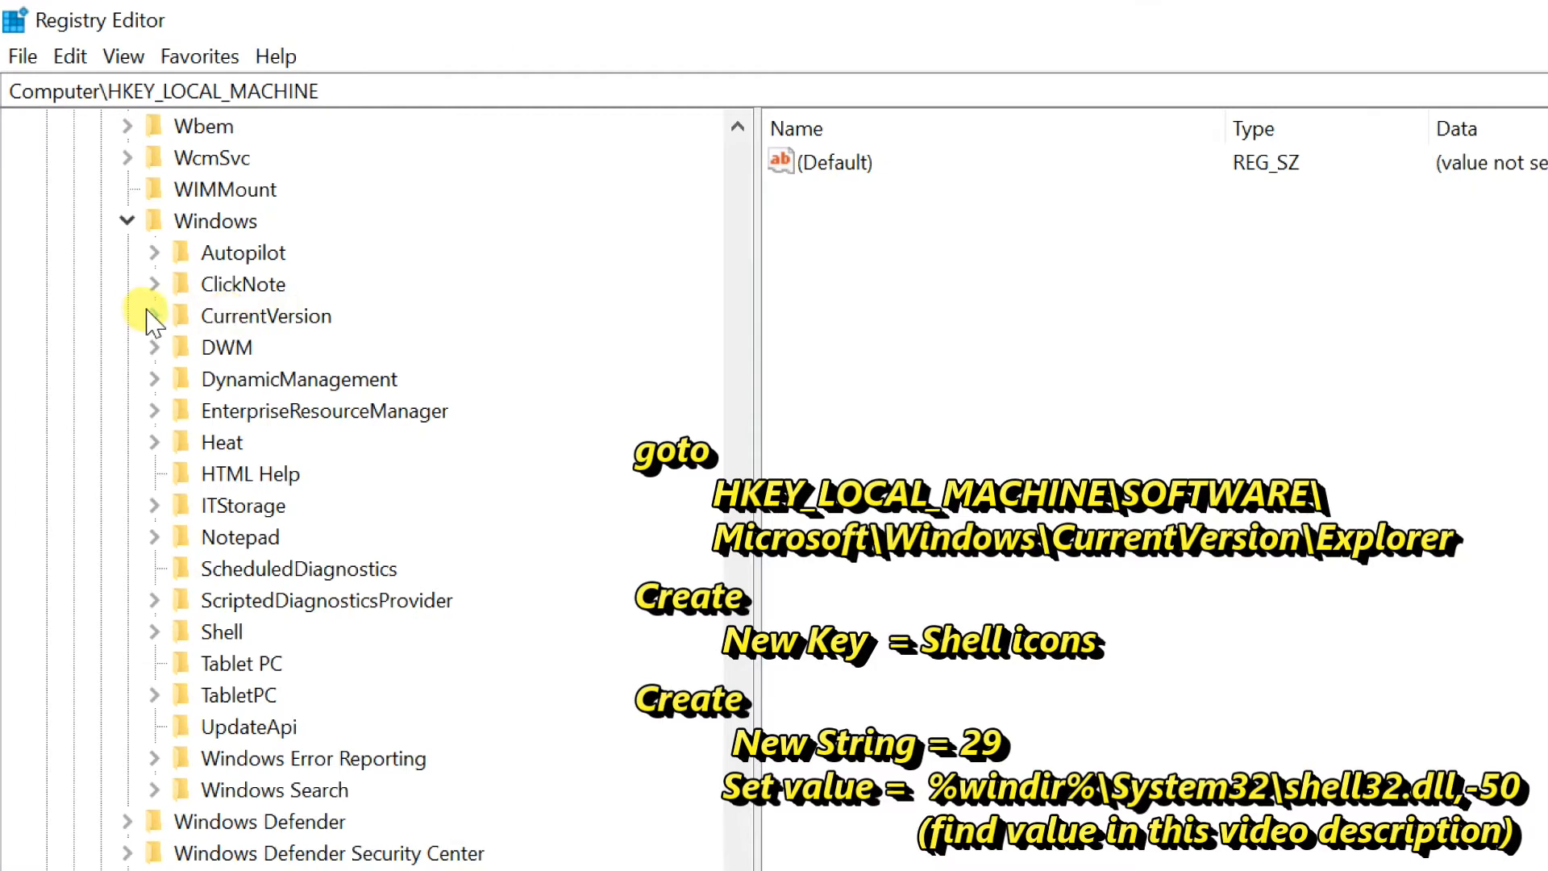
pyautogui.click(155, 314)
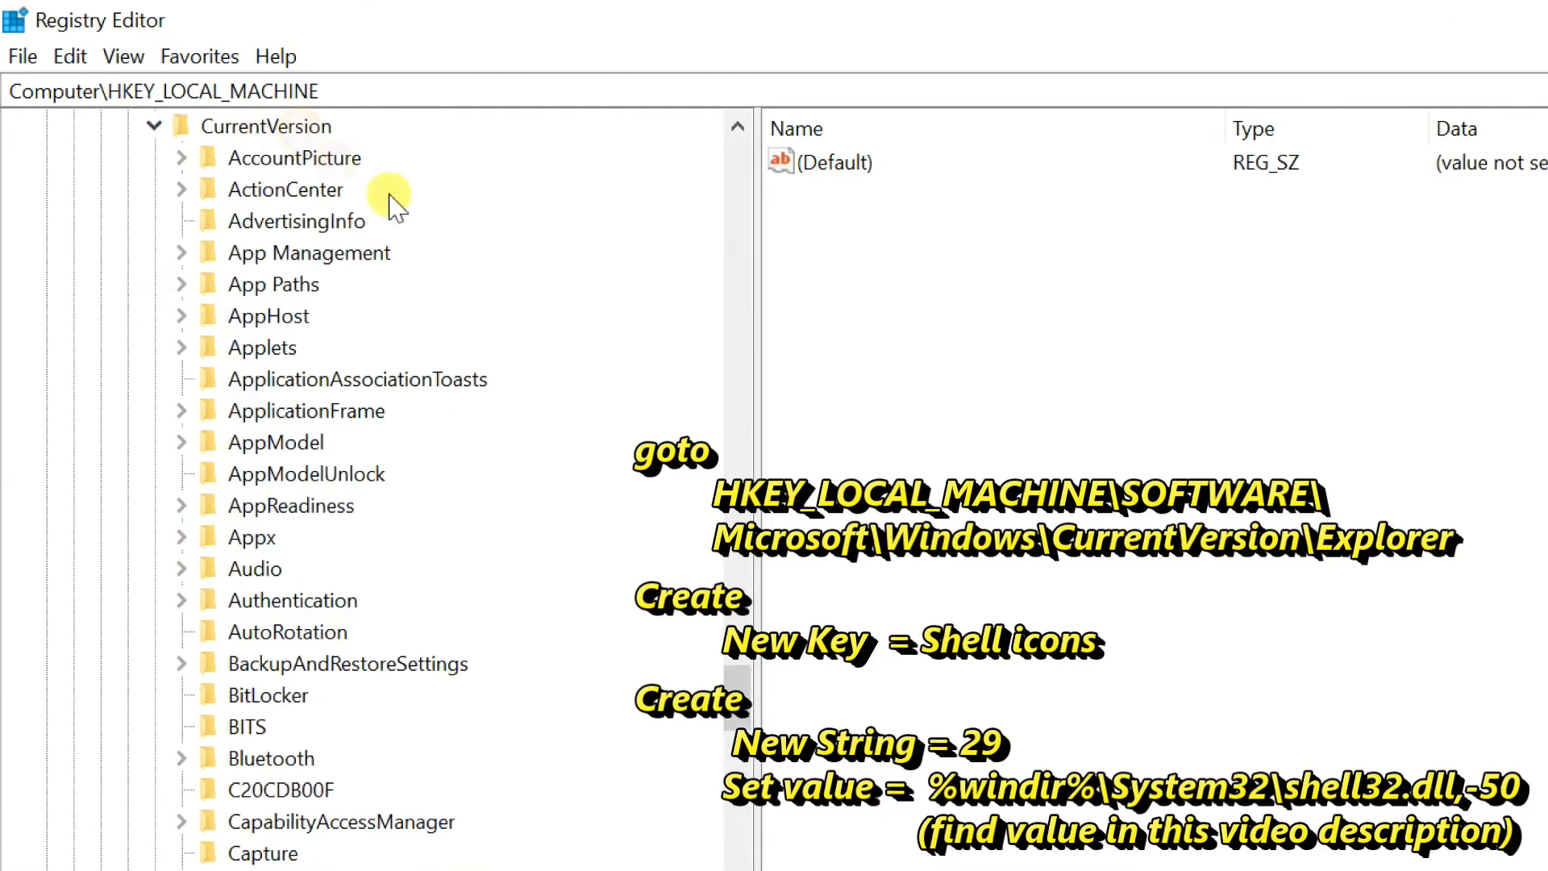
pyautogui.scroll(-3)
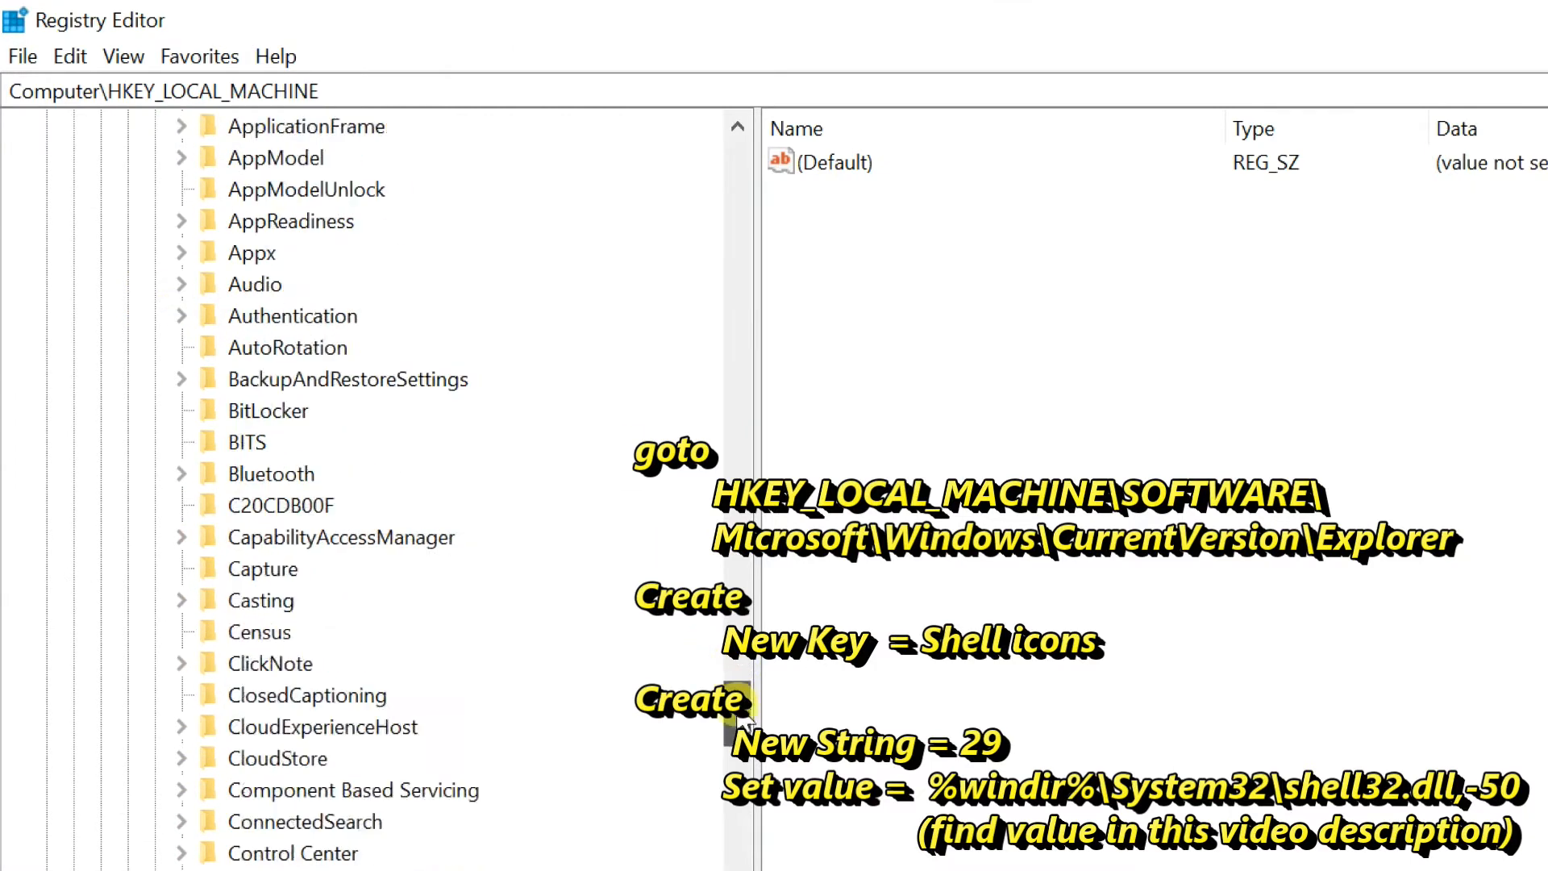
pyautogui.scroll(-3)
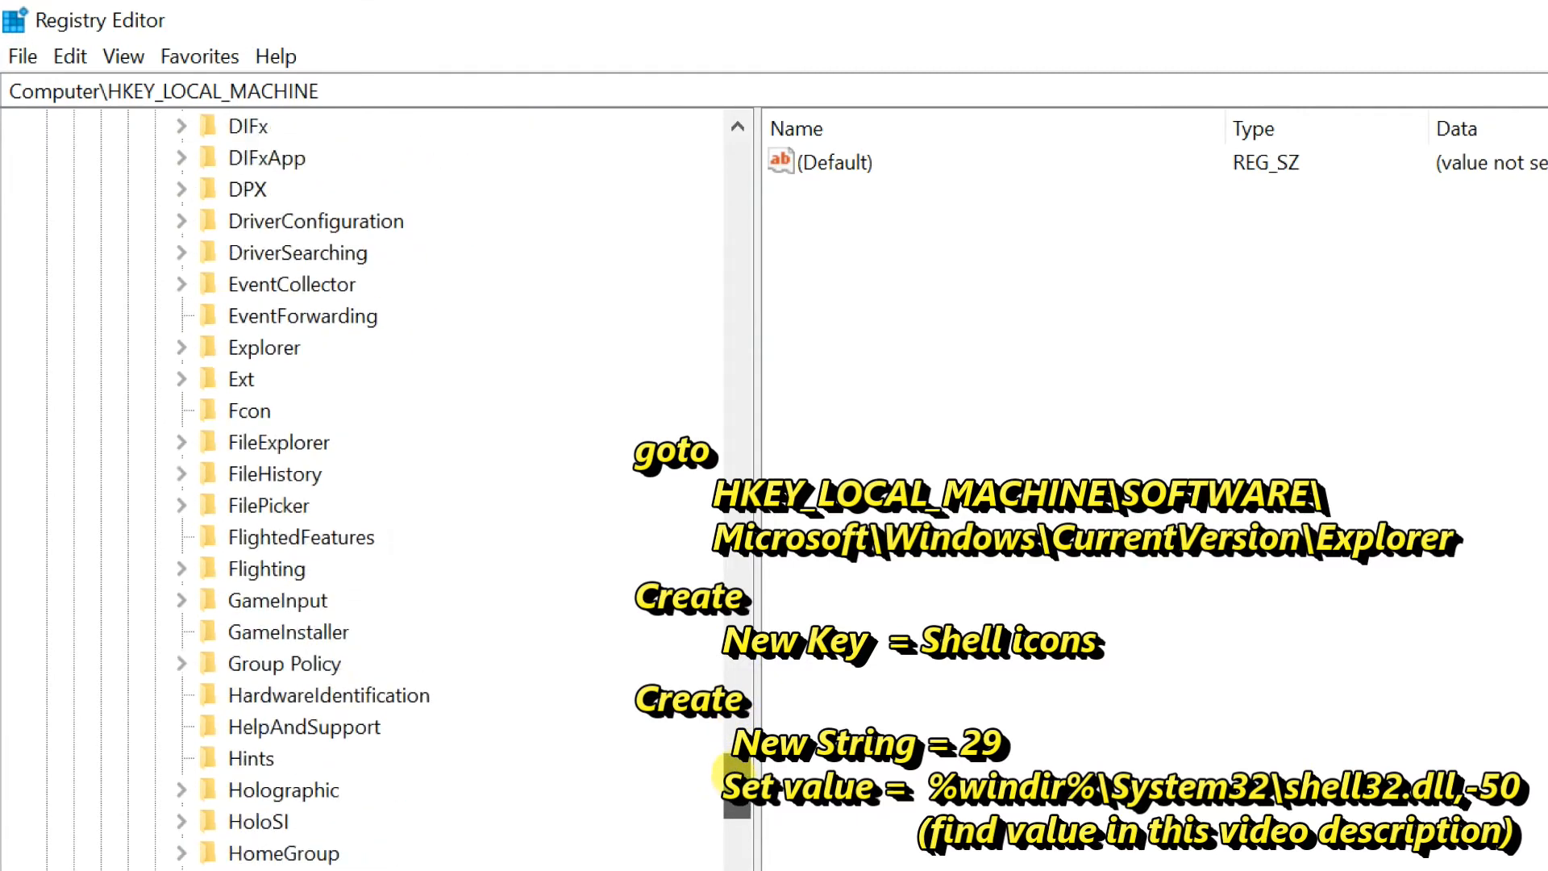
pyautogui.click(263, 348)
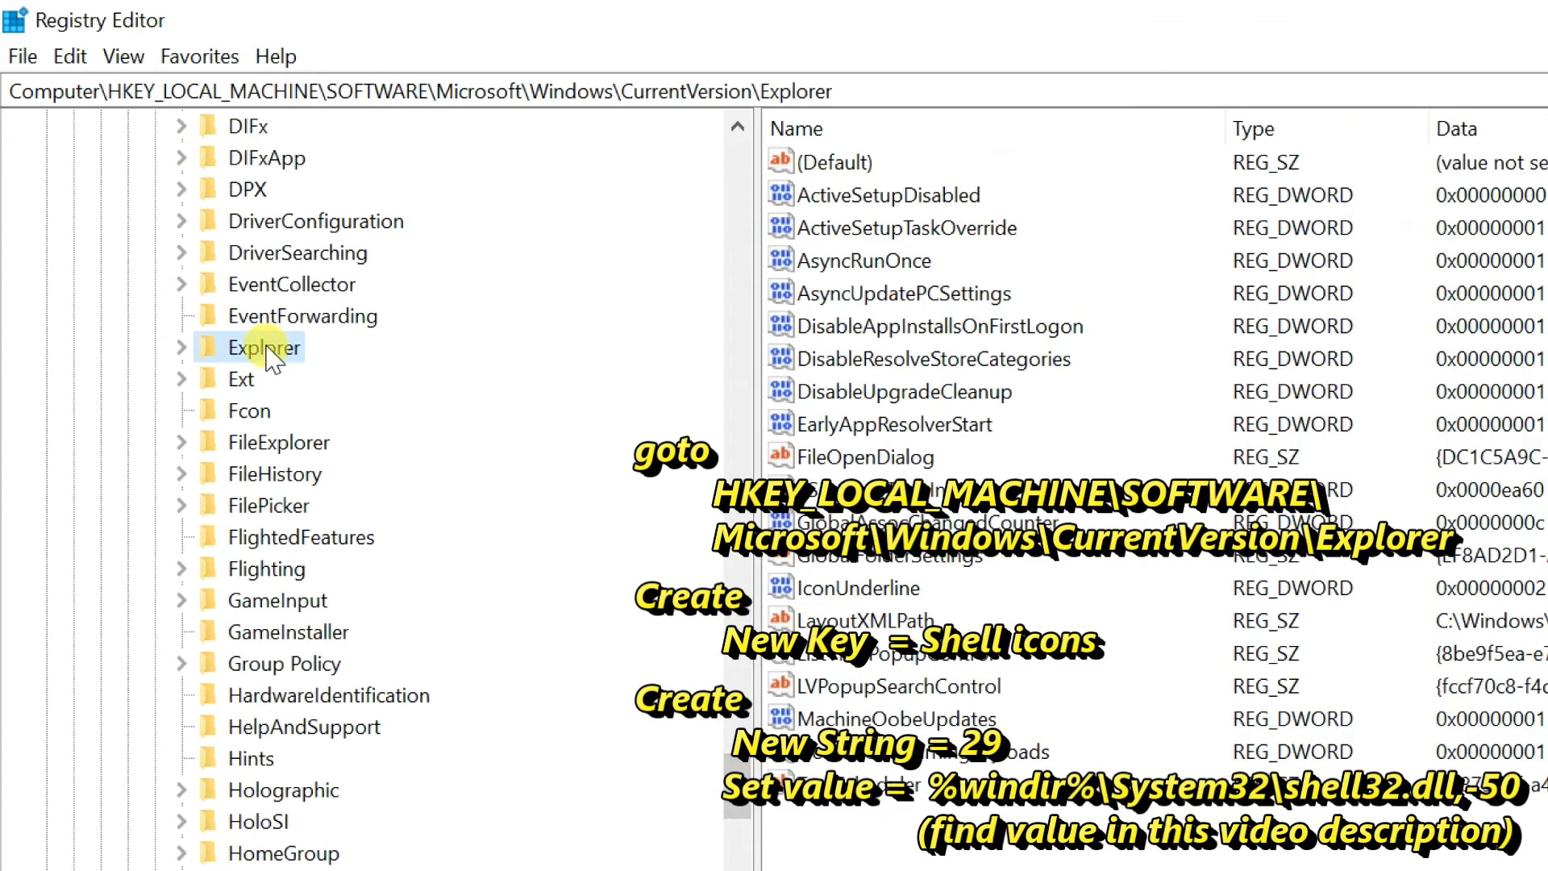
# Create a new subkey under Explorer and name it 'Shell icons'
pyautogui.rightClick(261, 348)
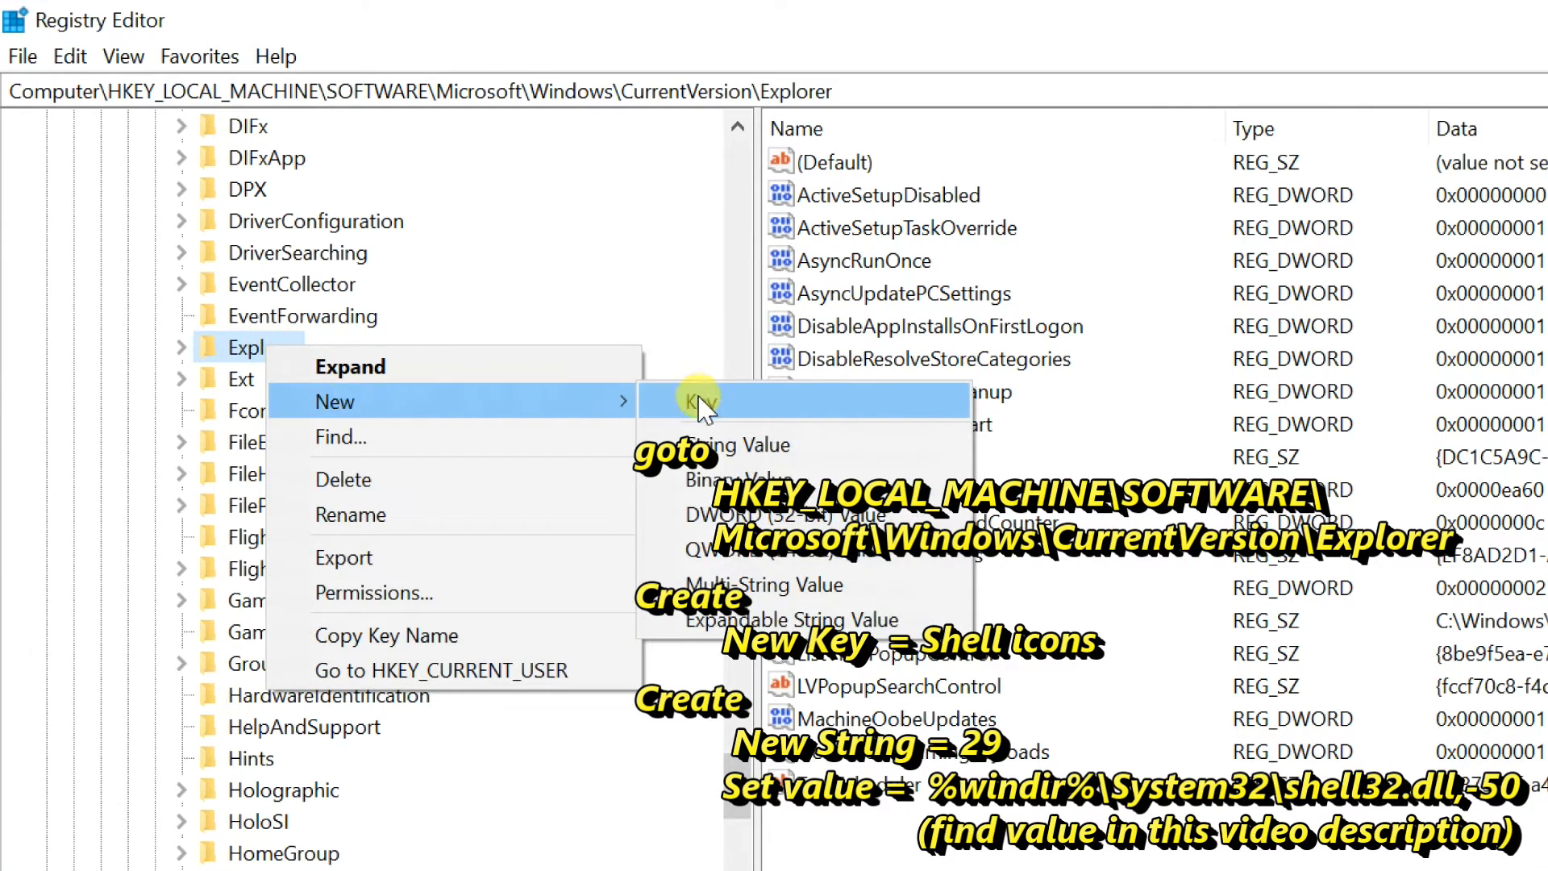
pyautogui.click(702, 400)
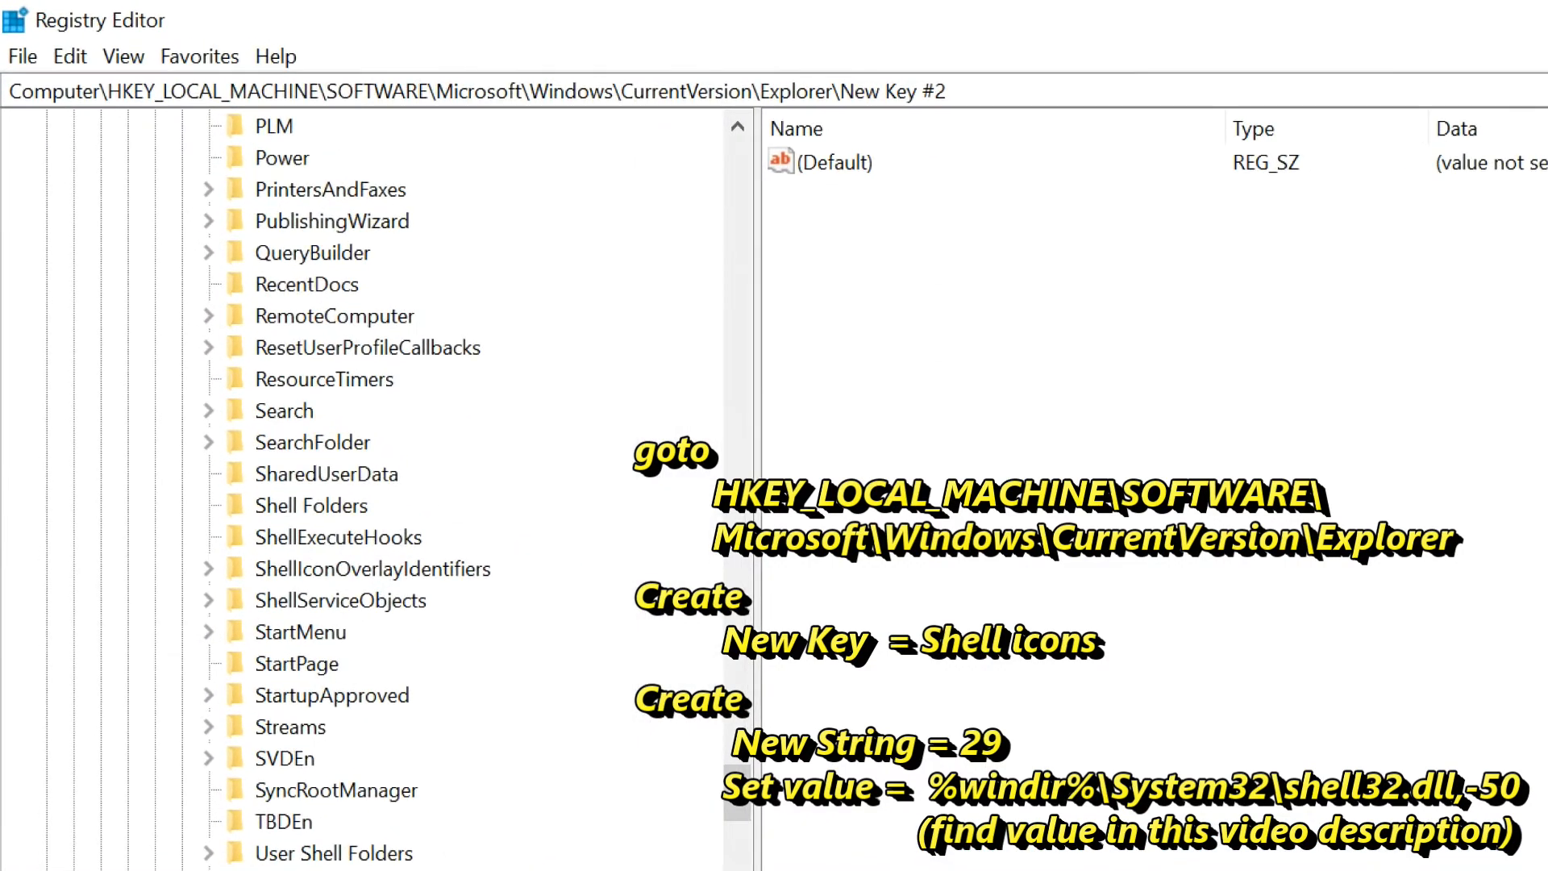
pyautogui.scroll(-3)
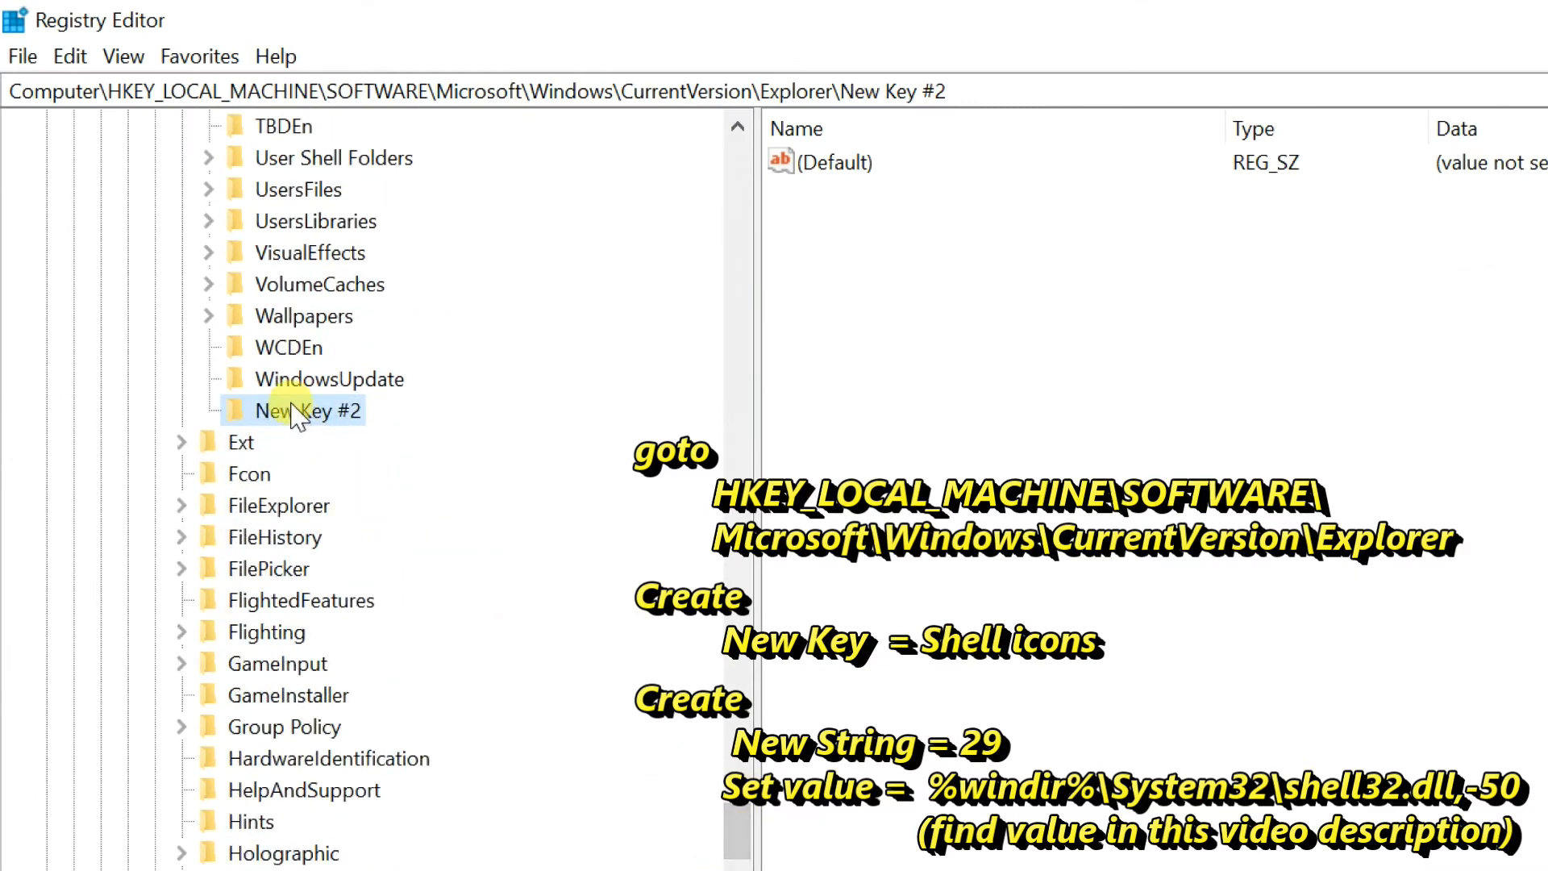
pyautogui.doubleClick(310, 411)
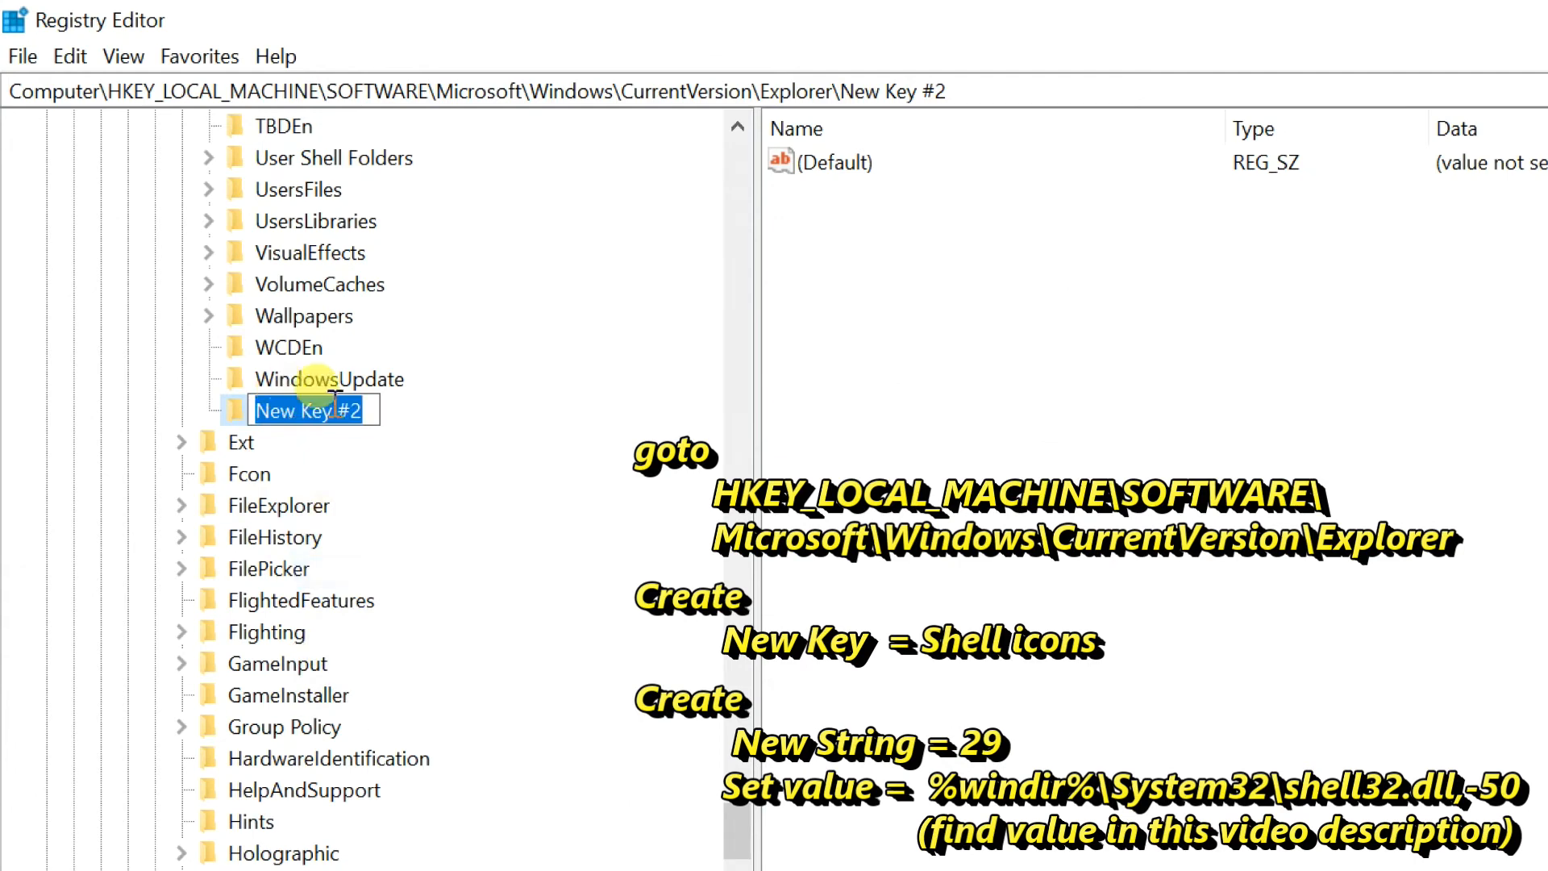
pyautogui.write('S')
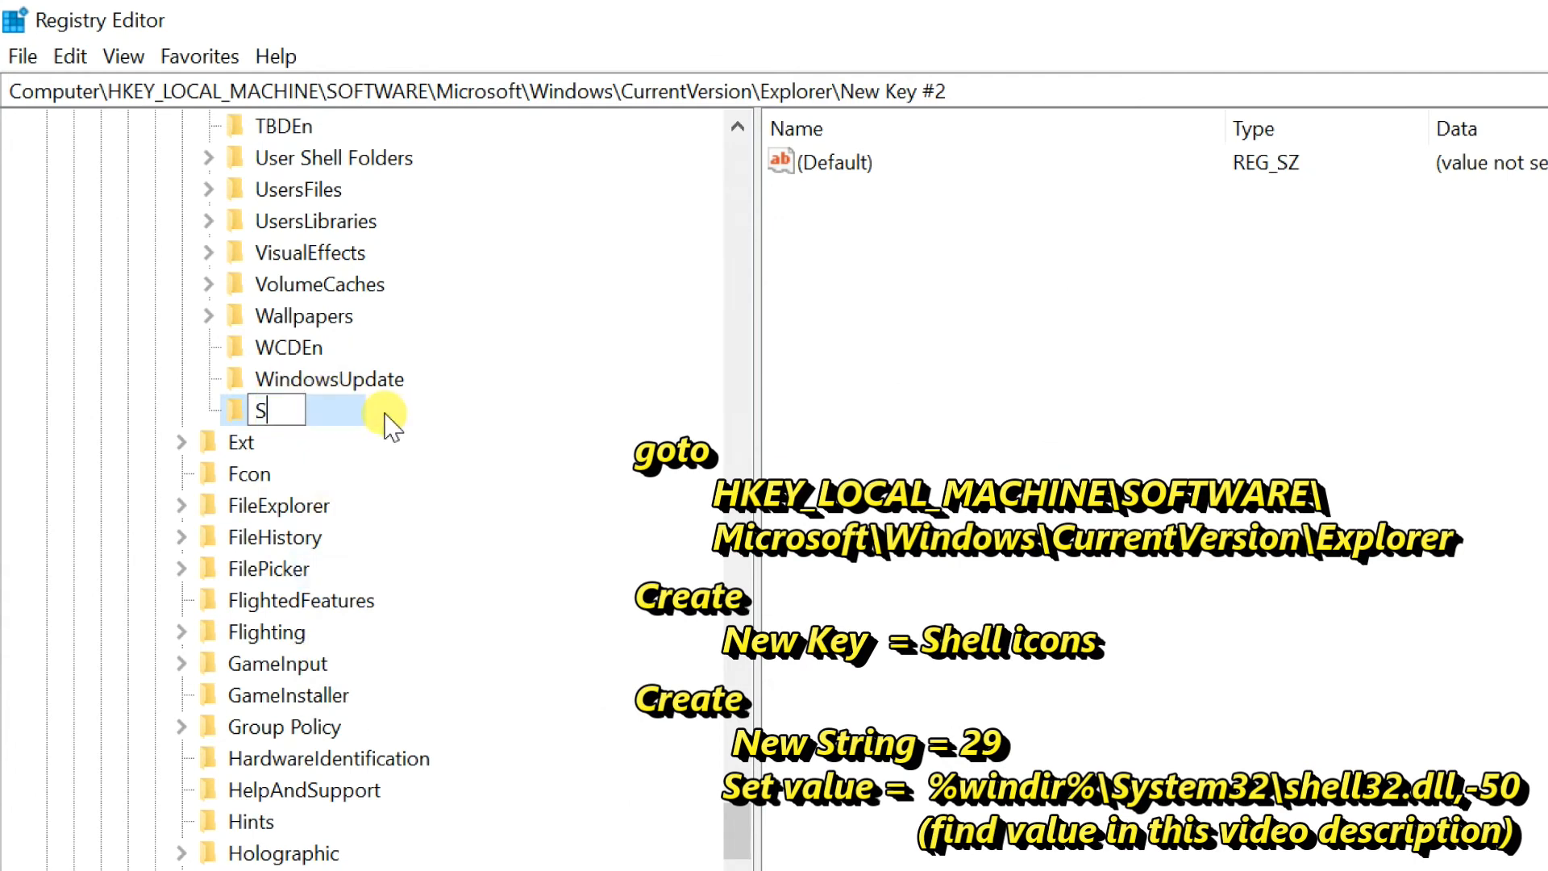
pyautogui.write('hell icons')
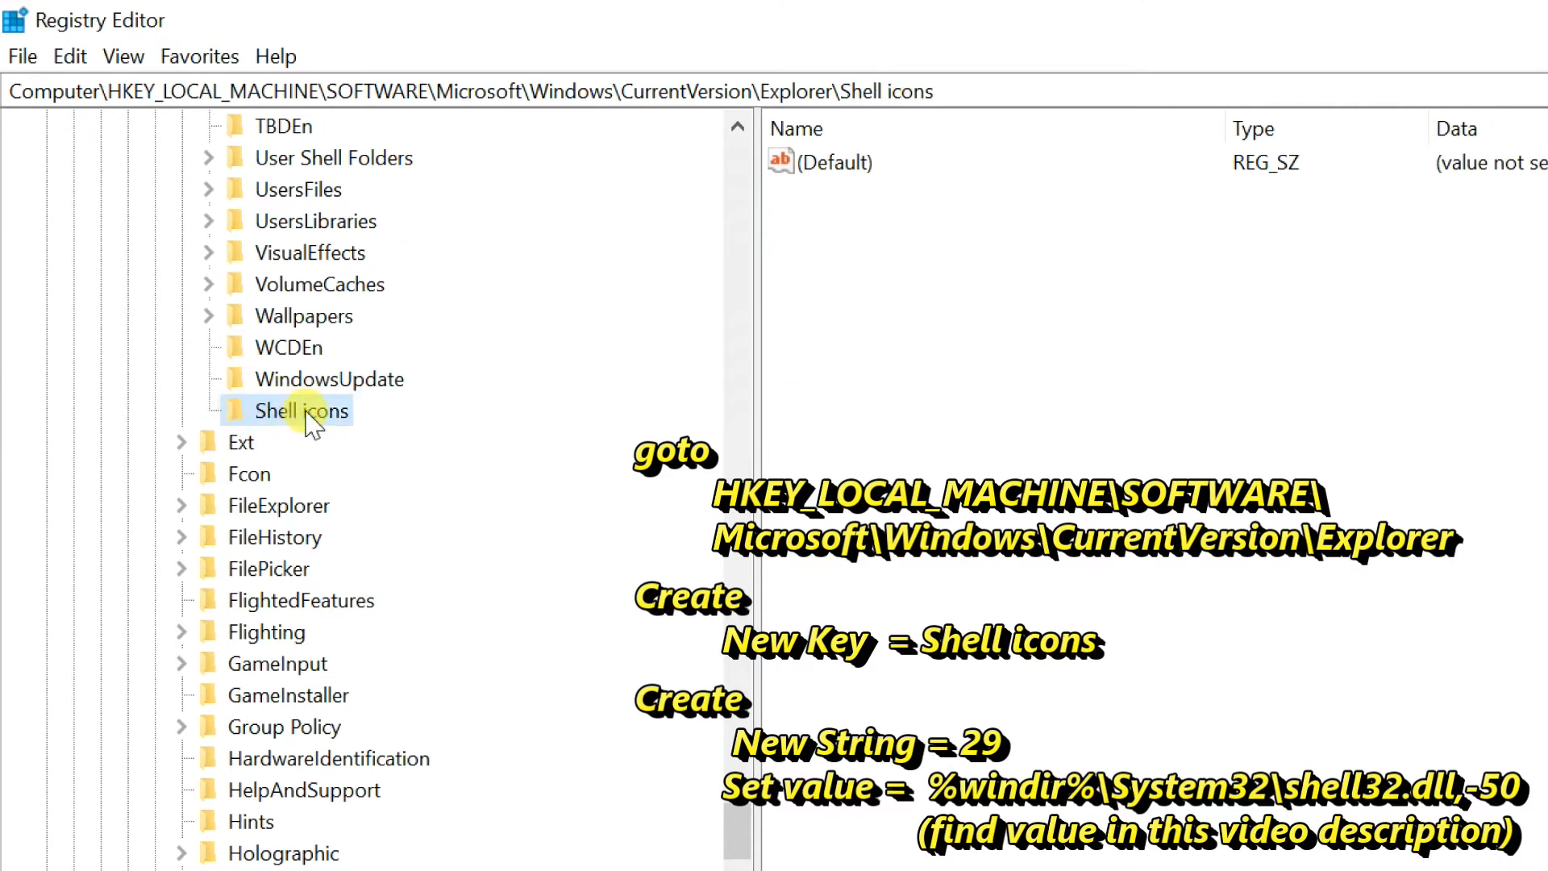
pyautogui.moveTo(882, 276)
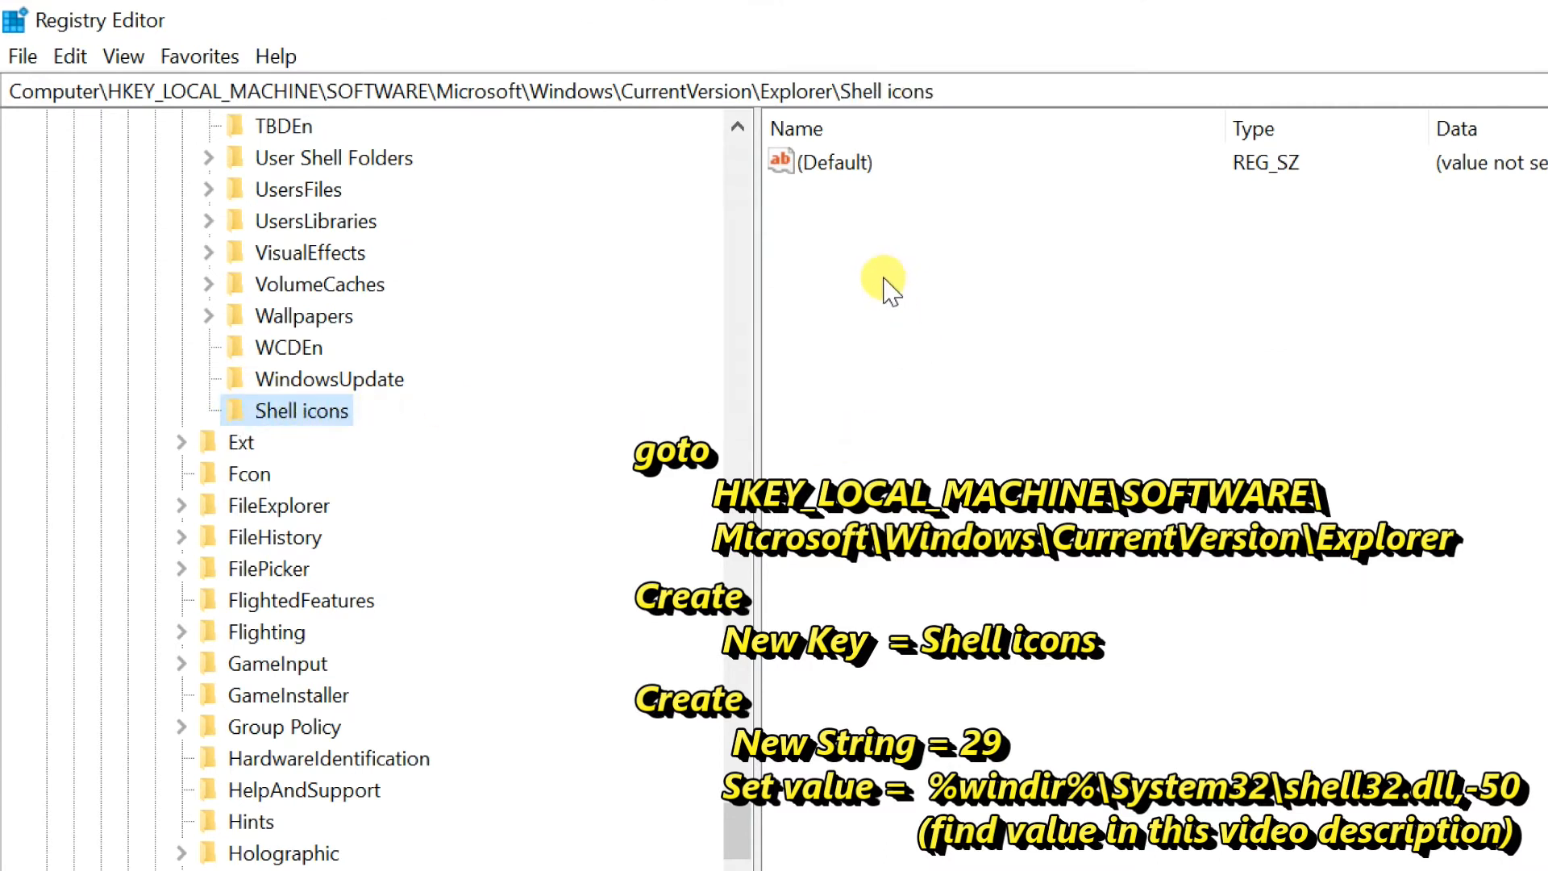
pyautogui.moveTo(850, 274)
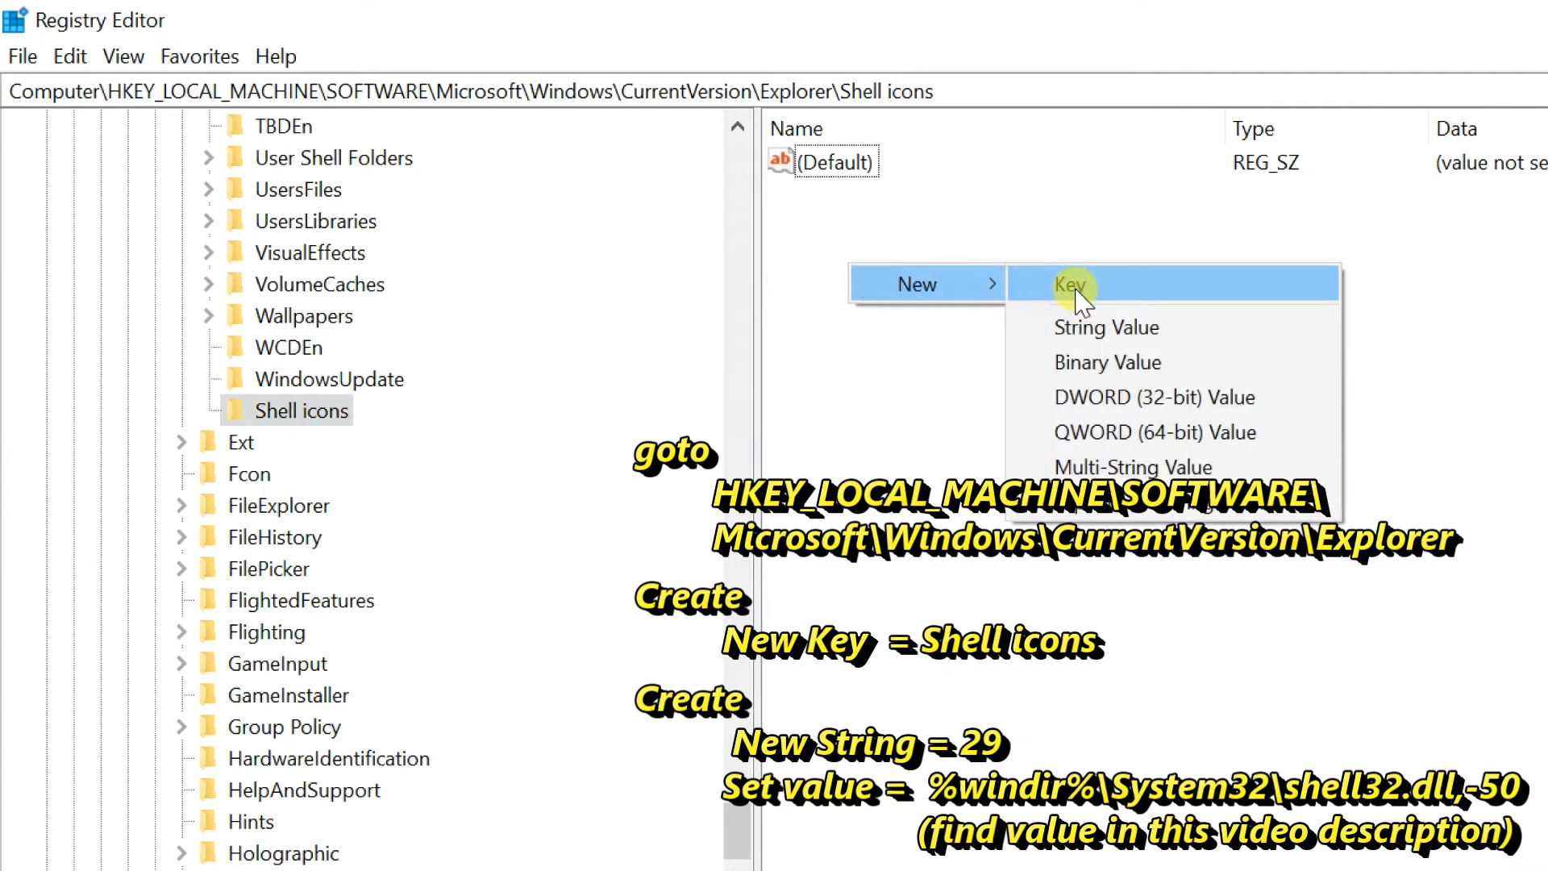
pyautogui.moveTo(1182, 328)
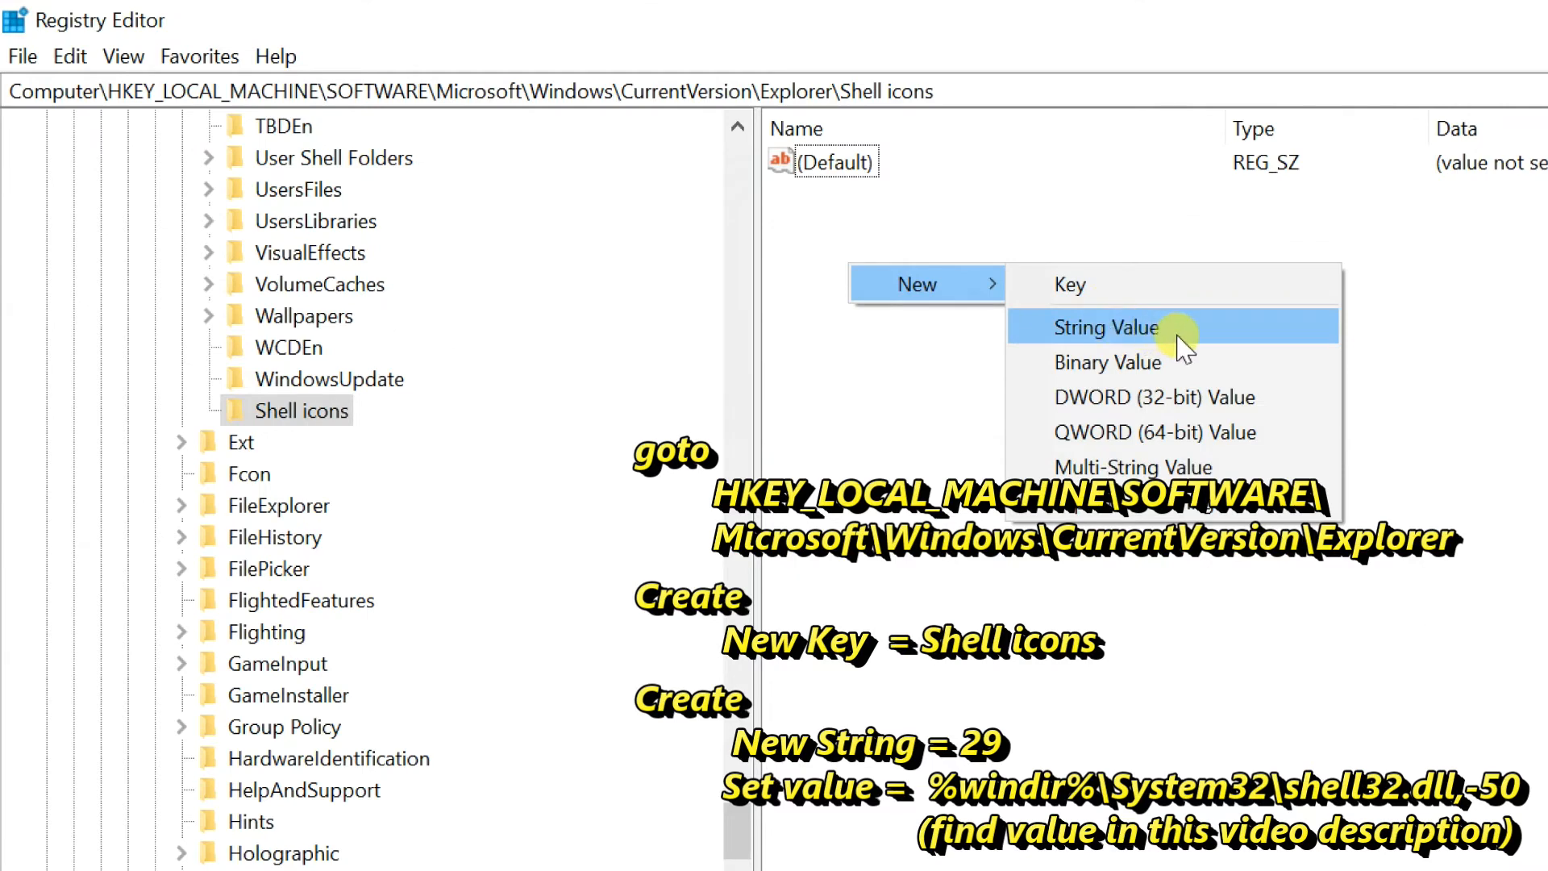
pyautogui.moveTo(1171, 343)
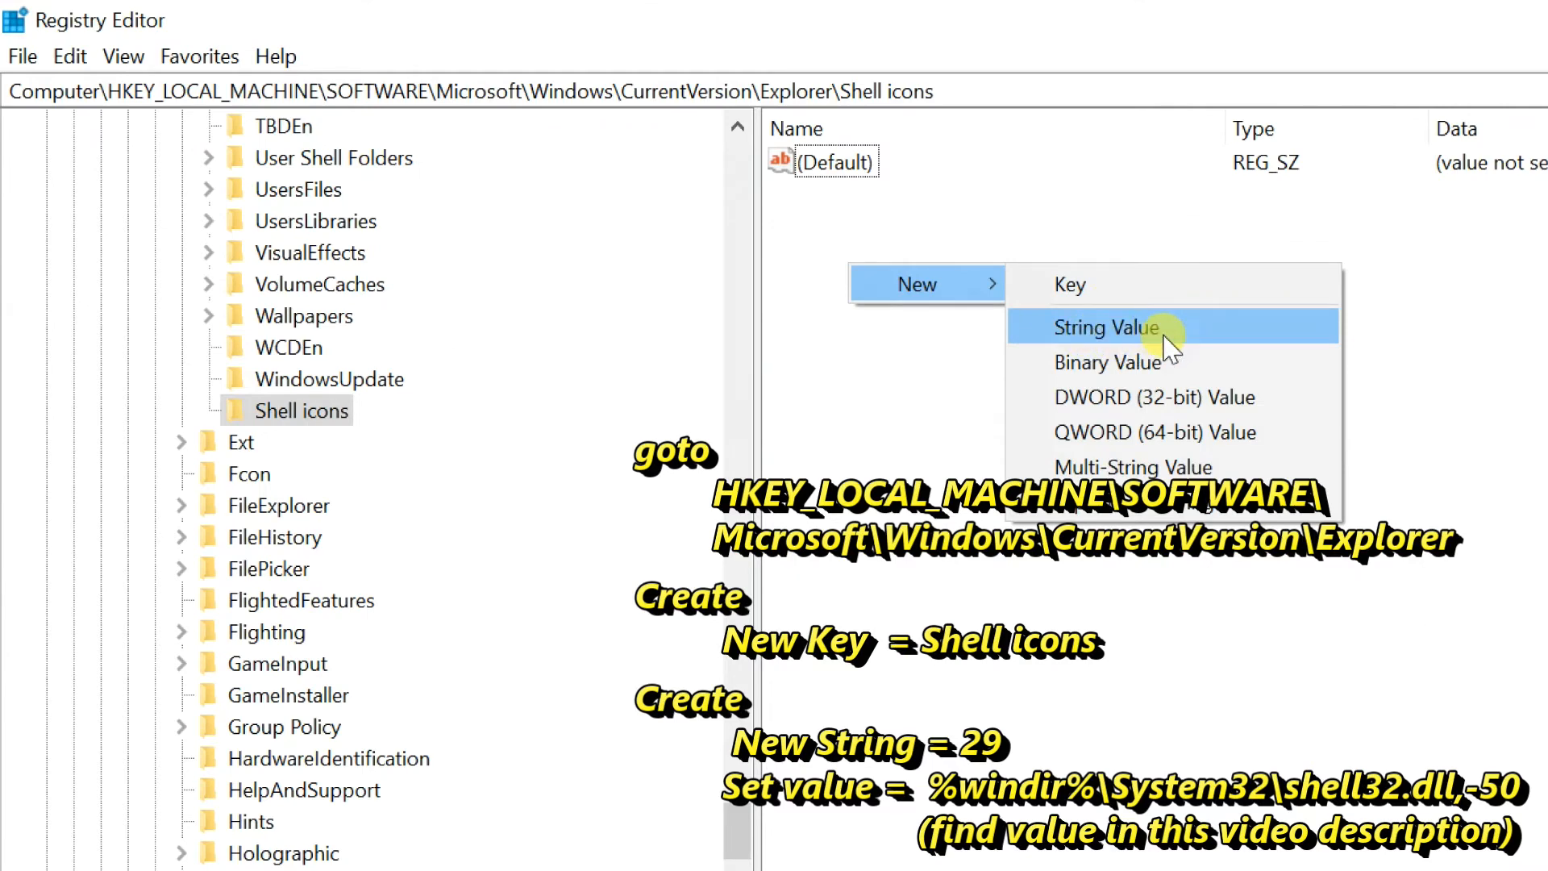
# Add a new string value named 29 inside the Shell icons key
pyautogui.click(1106, 327)
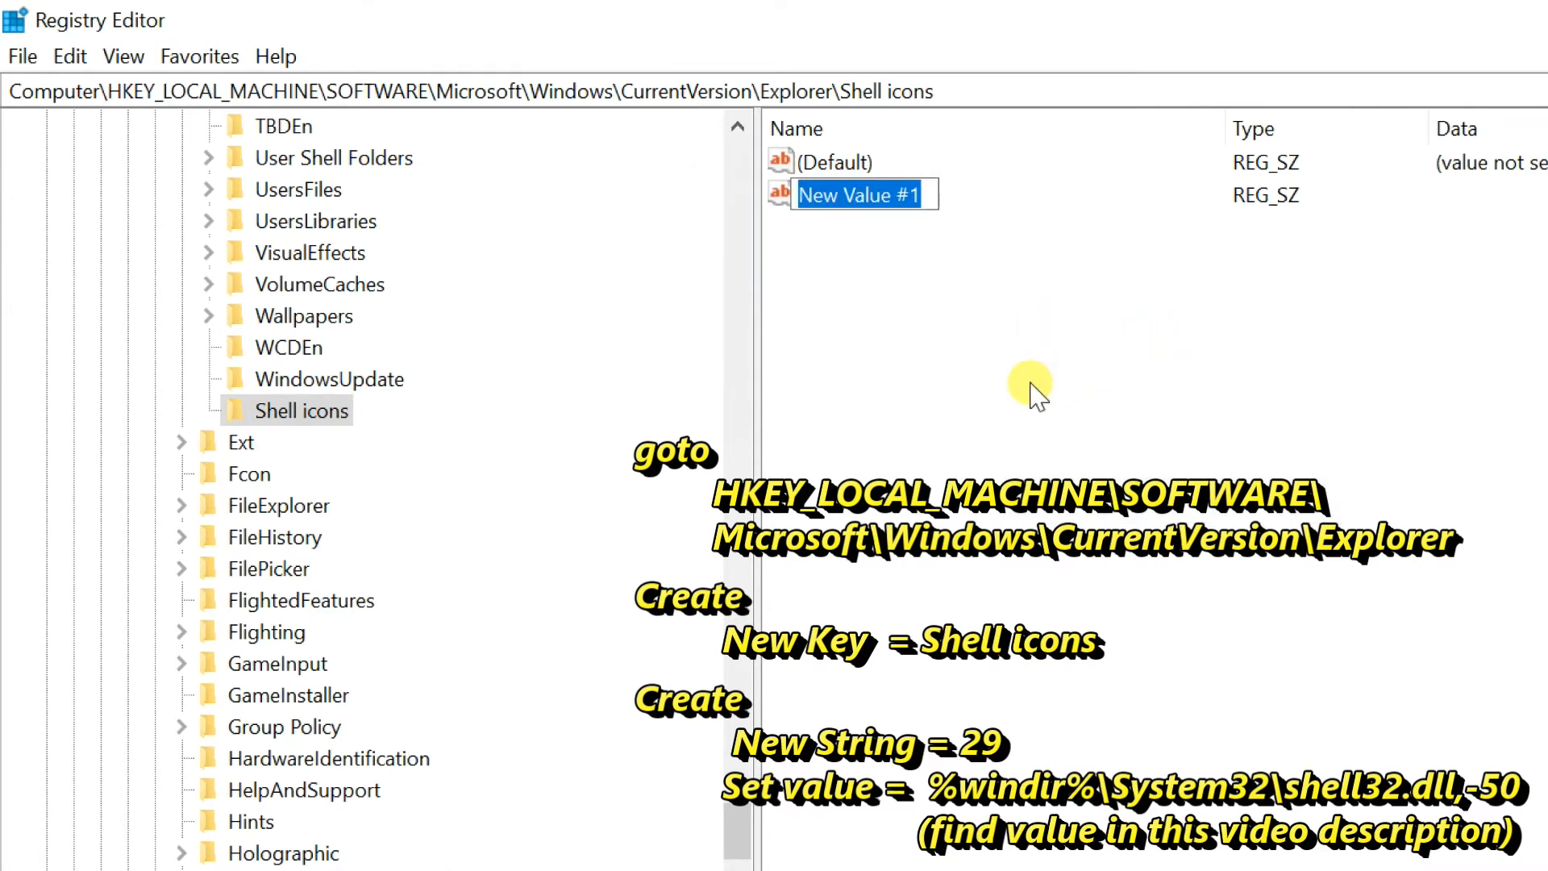
pyautogui.write('29')
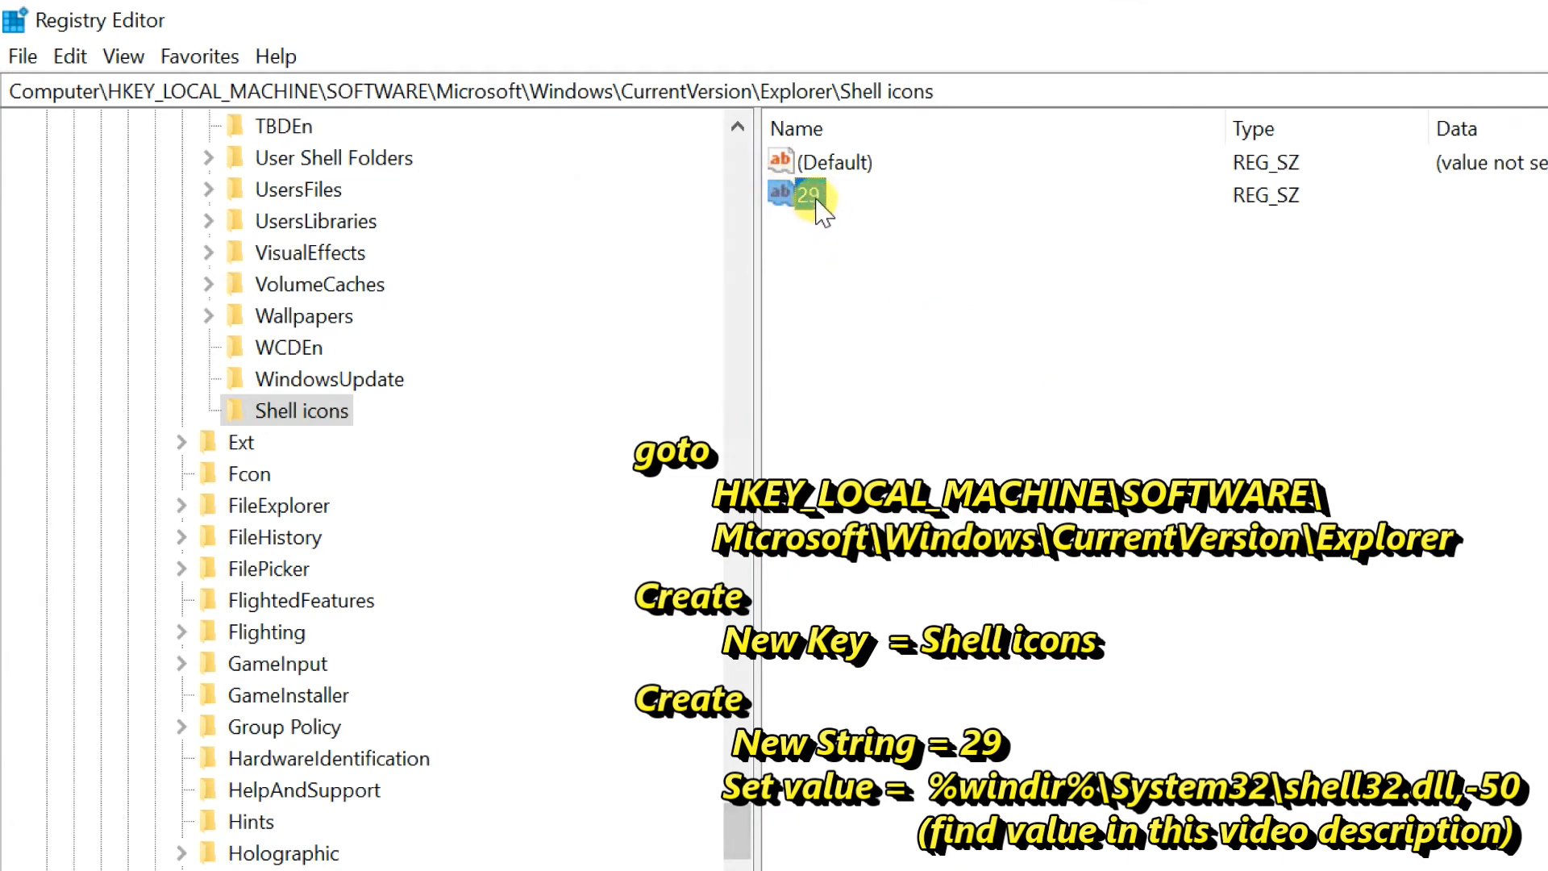
# Set value 29's data to %windir%\System32\shell32.dll,-50 and confirm
pyautogui.doubleClick(806, 194)
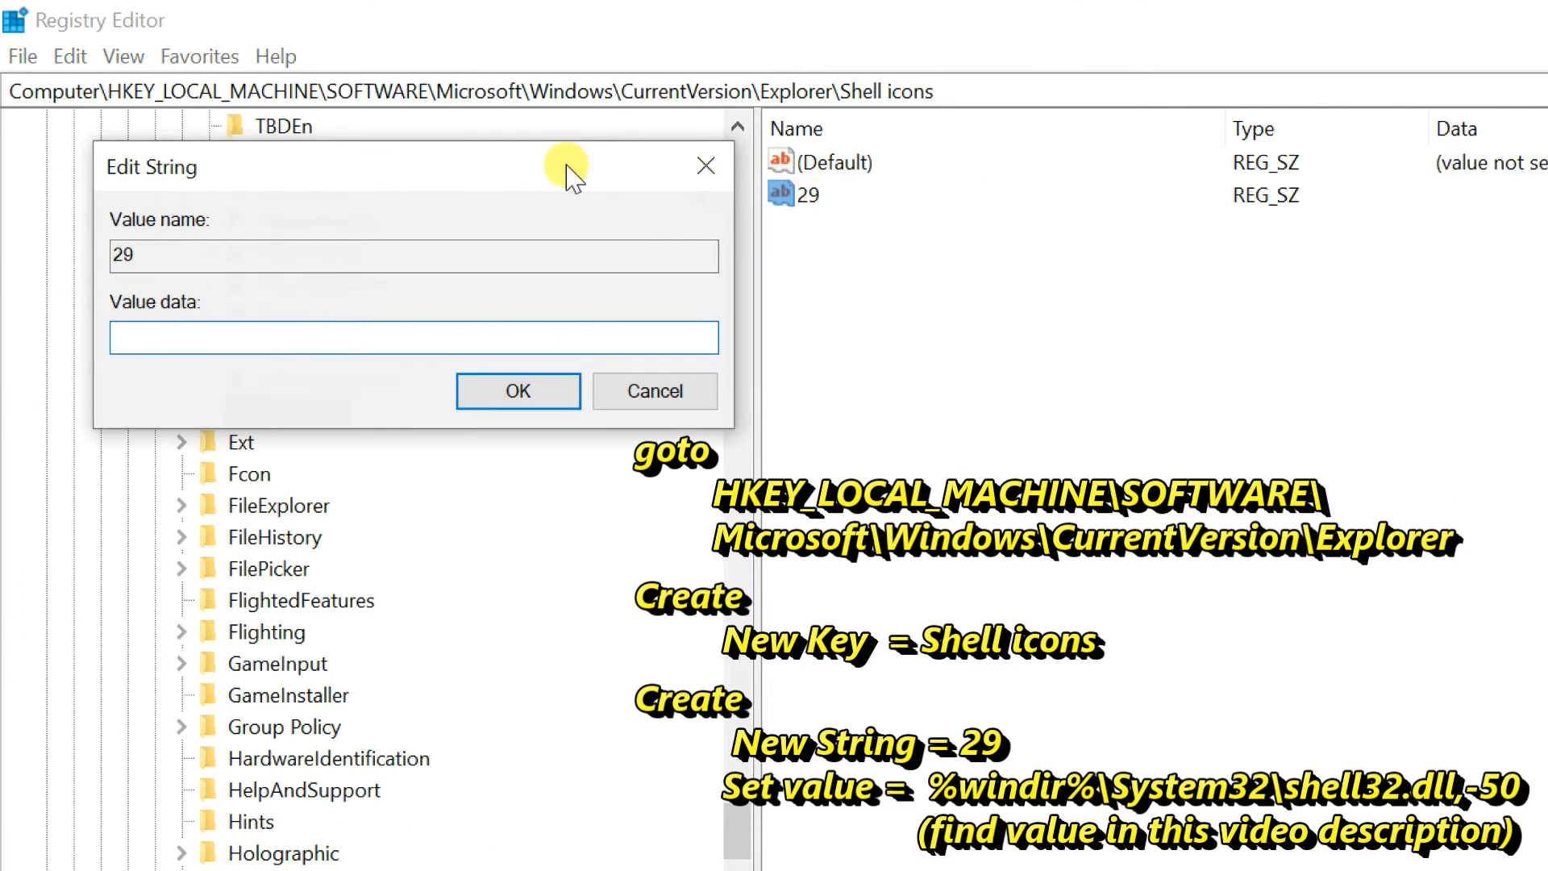
pyautogui.moveTo(252, 371)
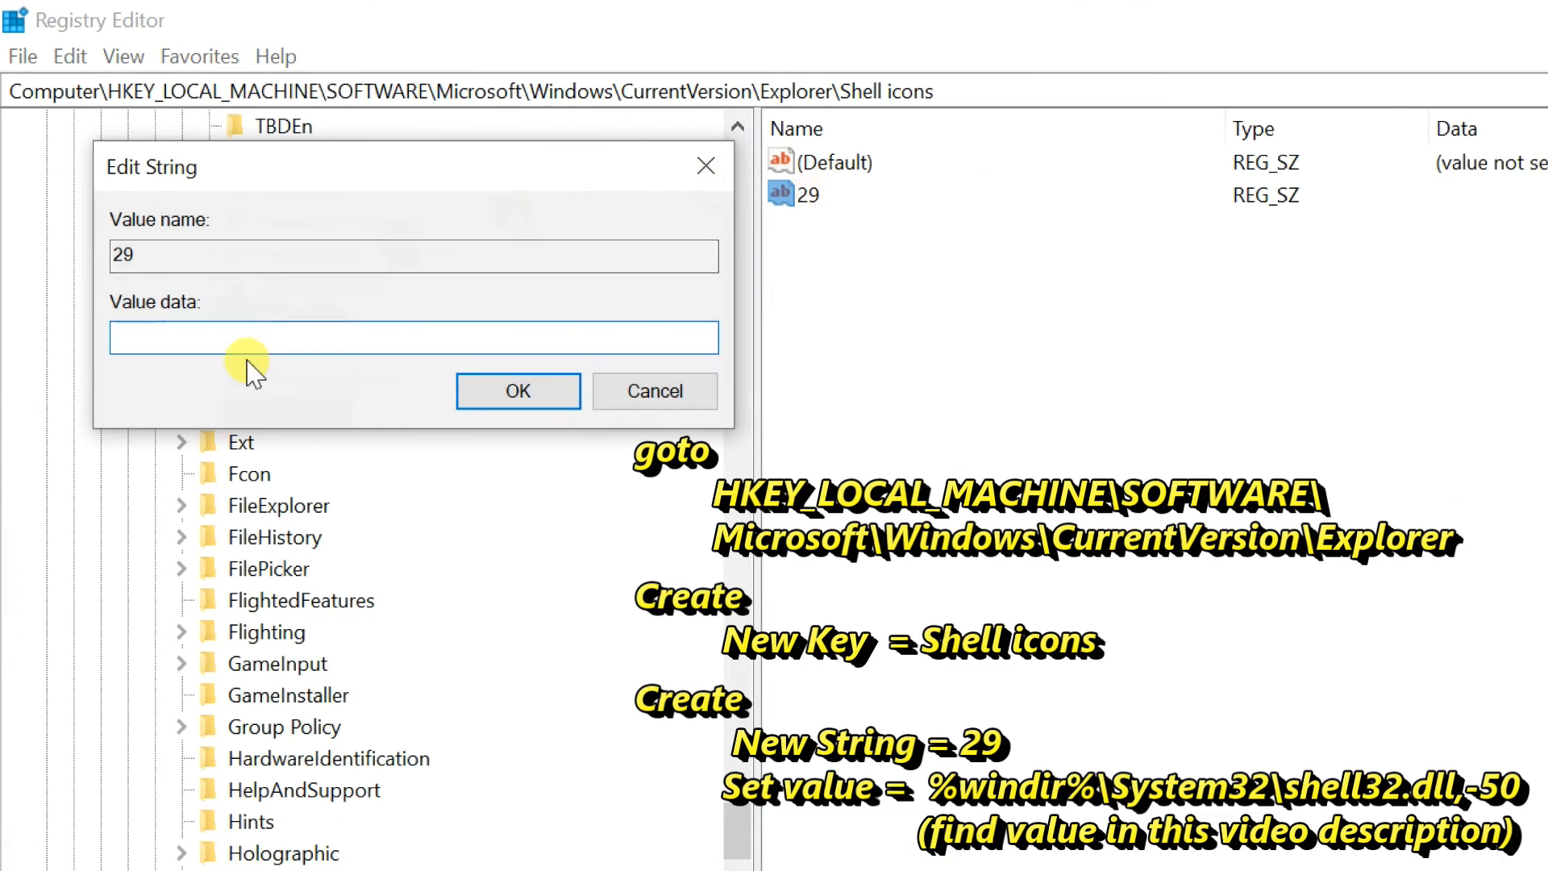
pyautogui.write('%windir%\\Syste')
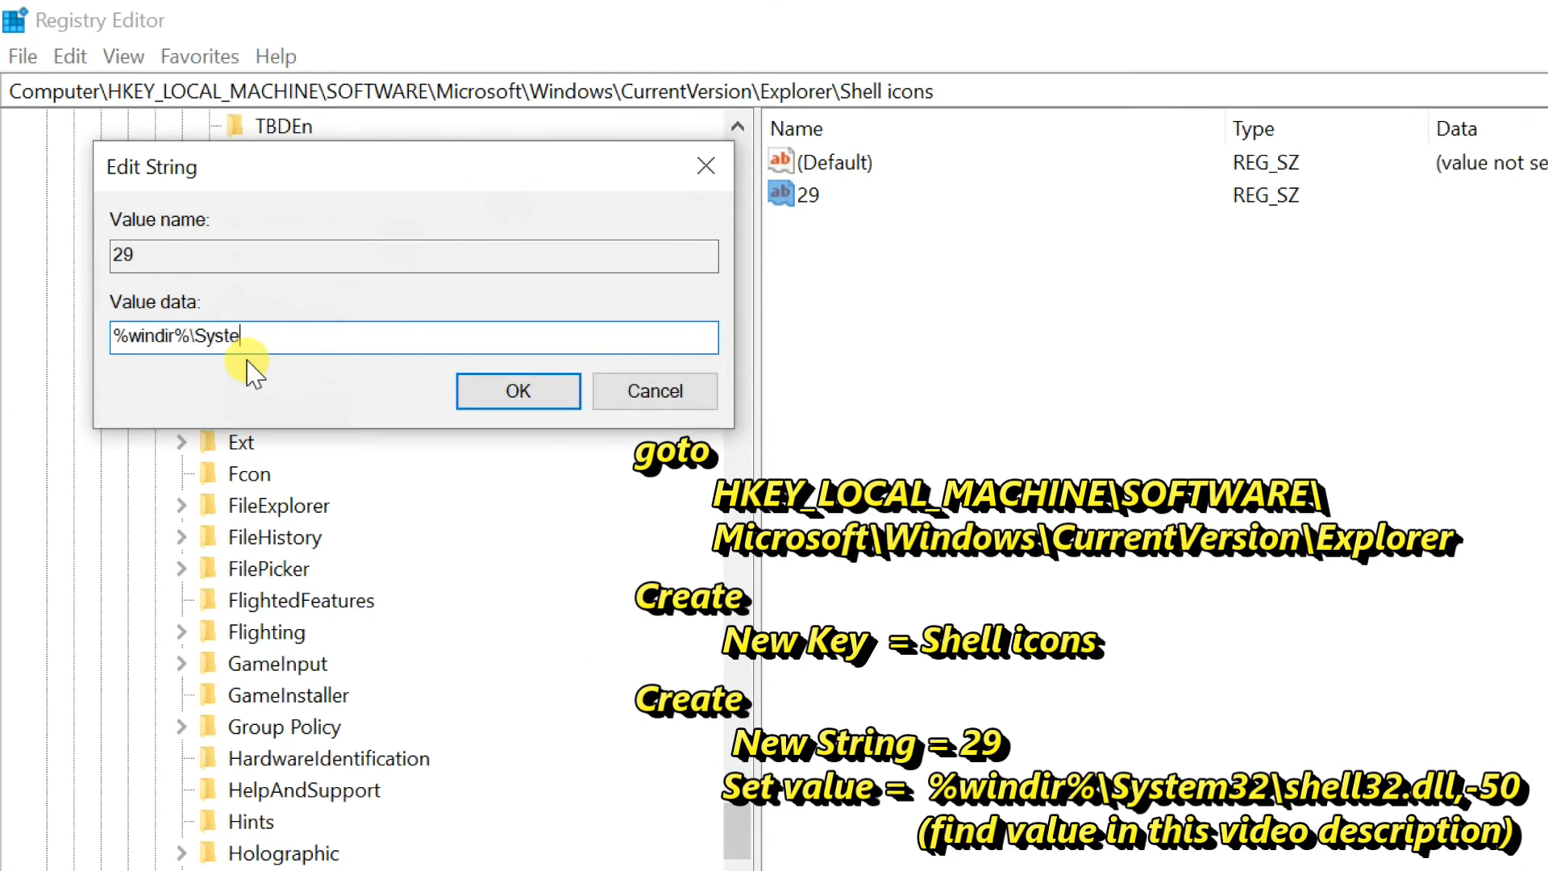
pyautogui.write('m32\\shell')
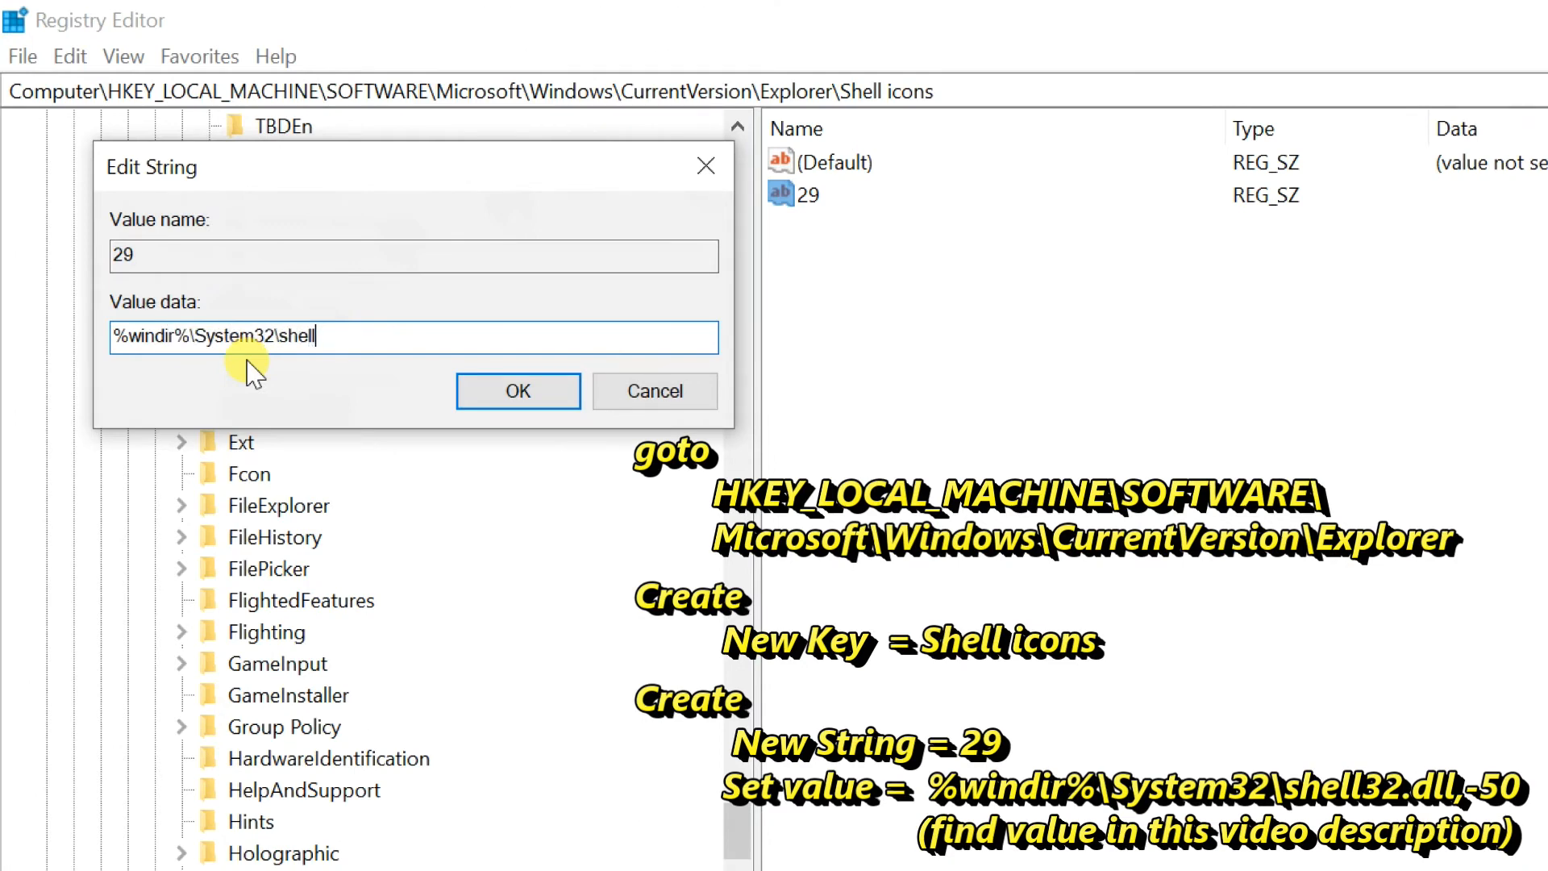
pyautogui.write('32.dll,-')
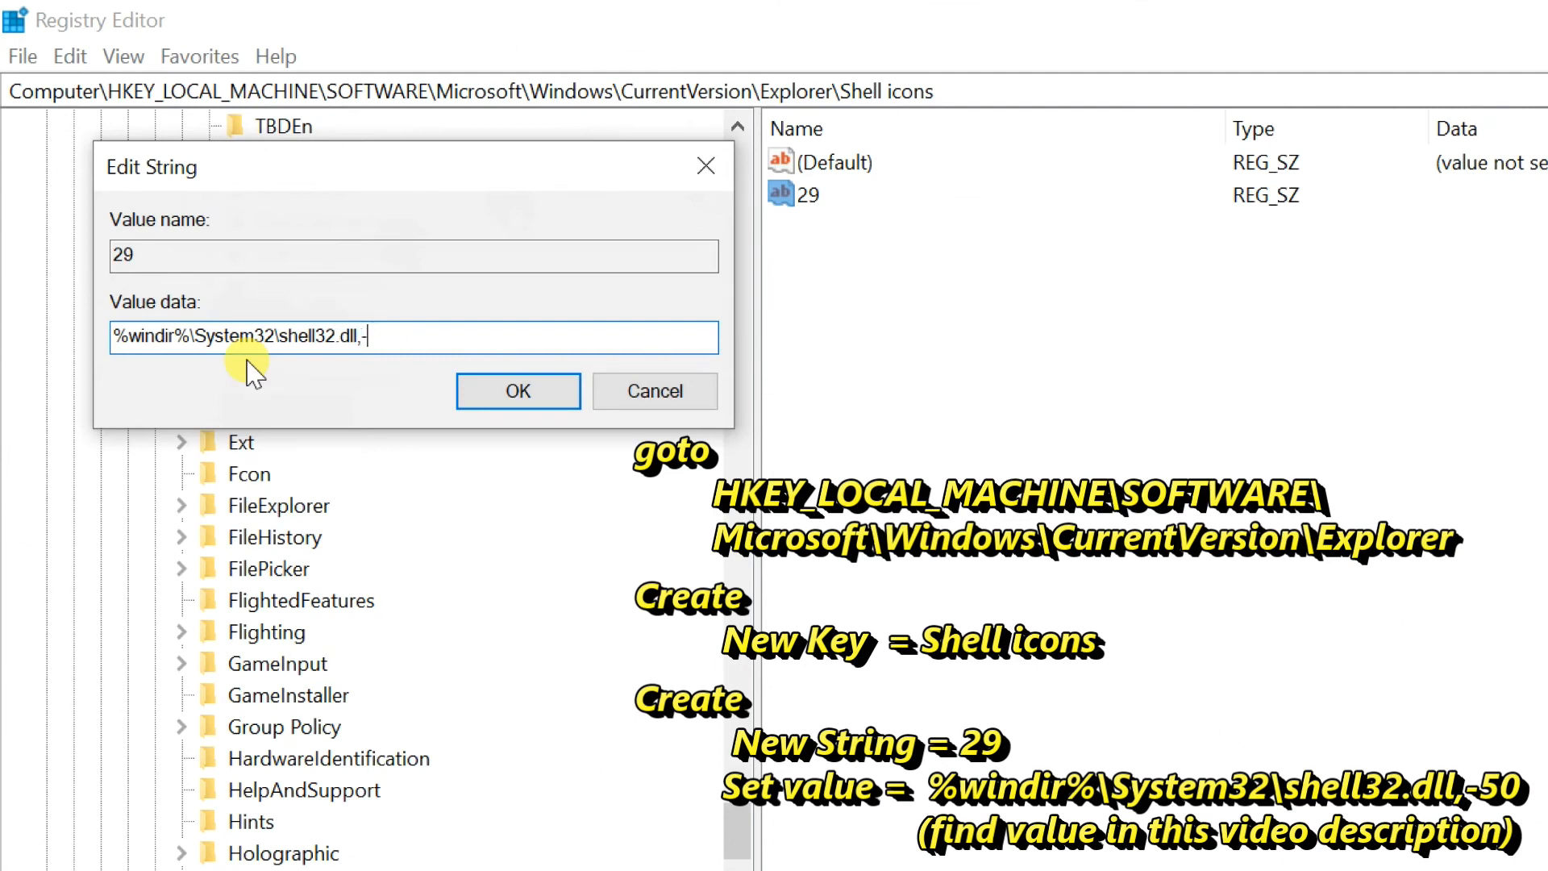
pyautogui.write('50')
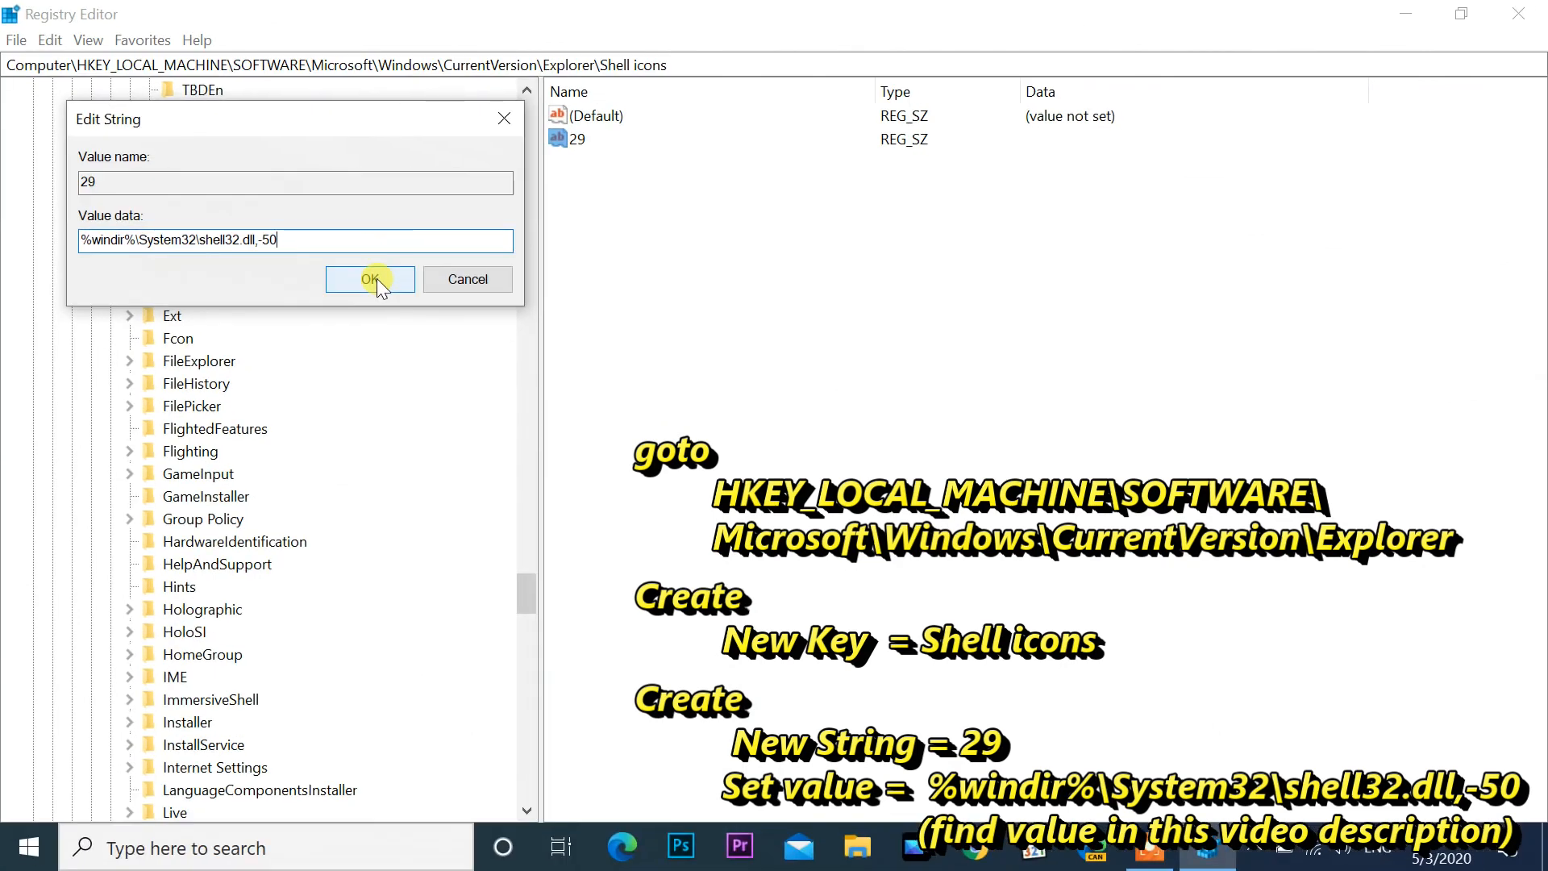
pyautogui.click(369, 279)
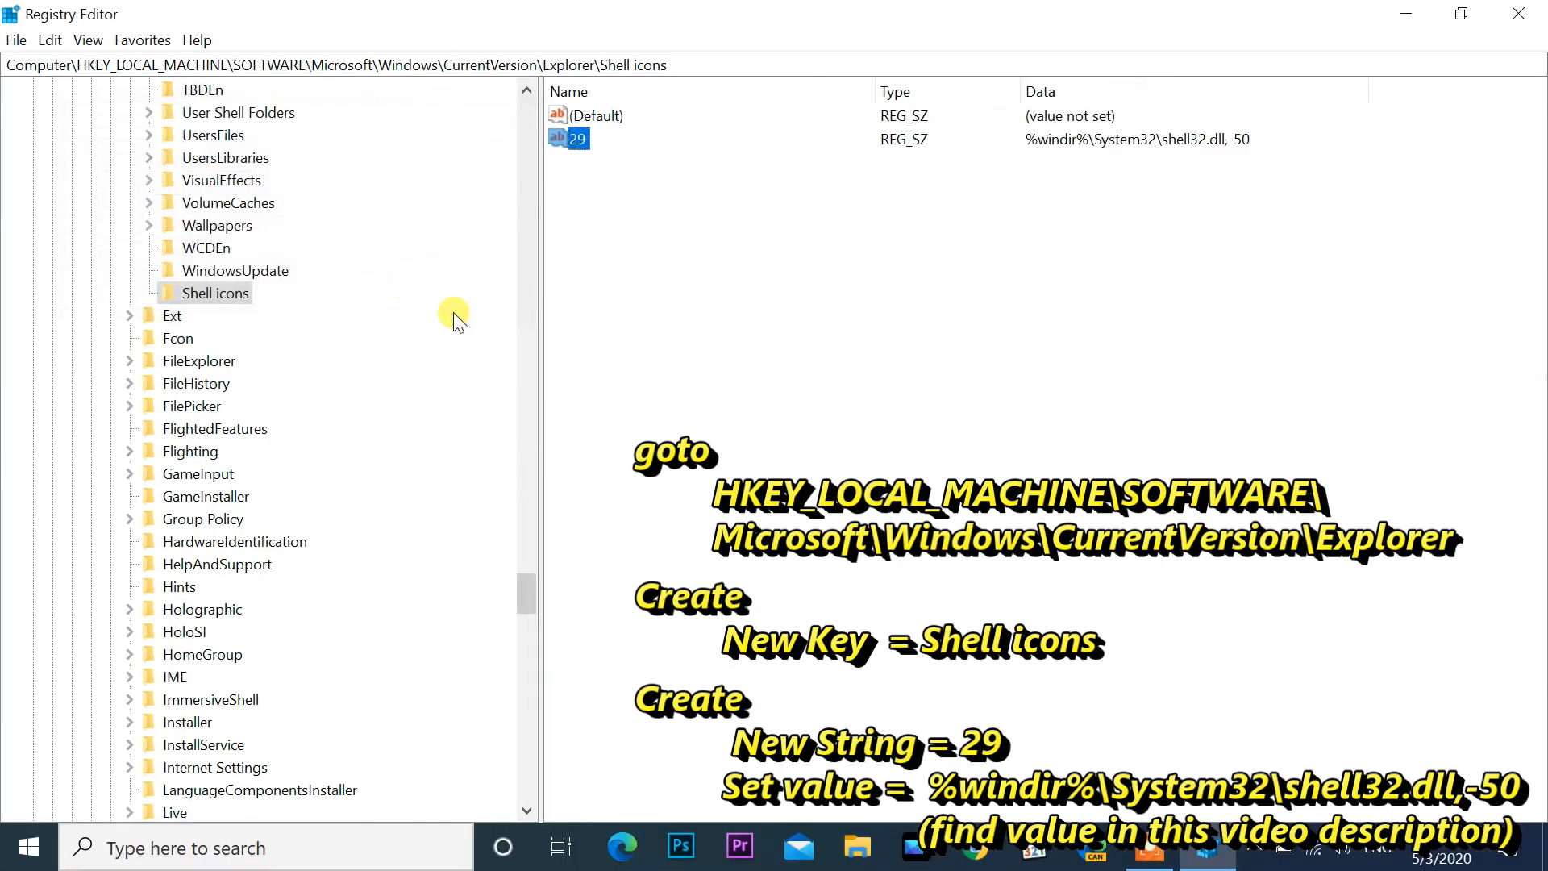
pyautogui.moveTo(1239, 147)
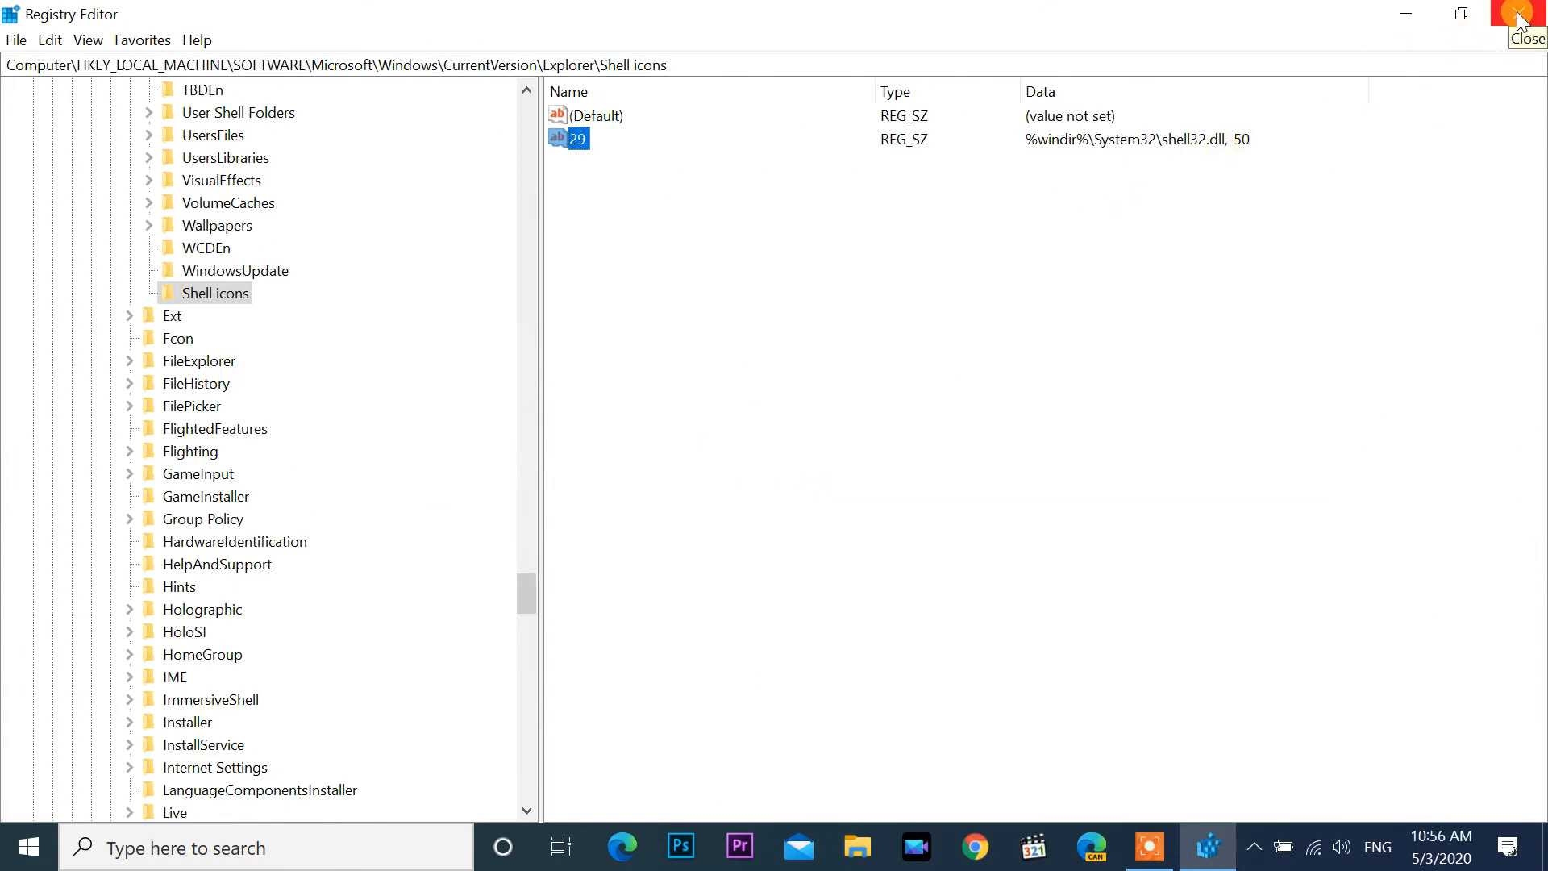
# Close Registry Editor, returning to the desktop
pyautogui.click(1523, 14)
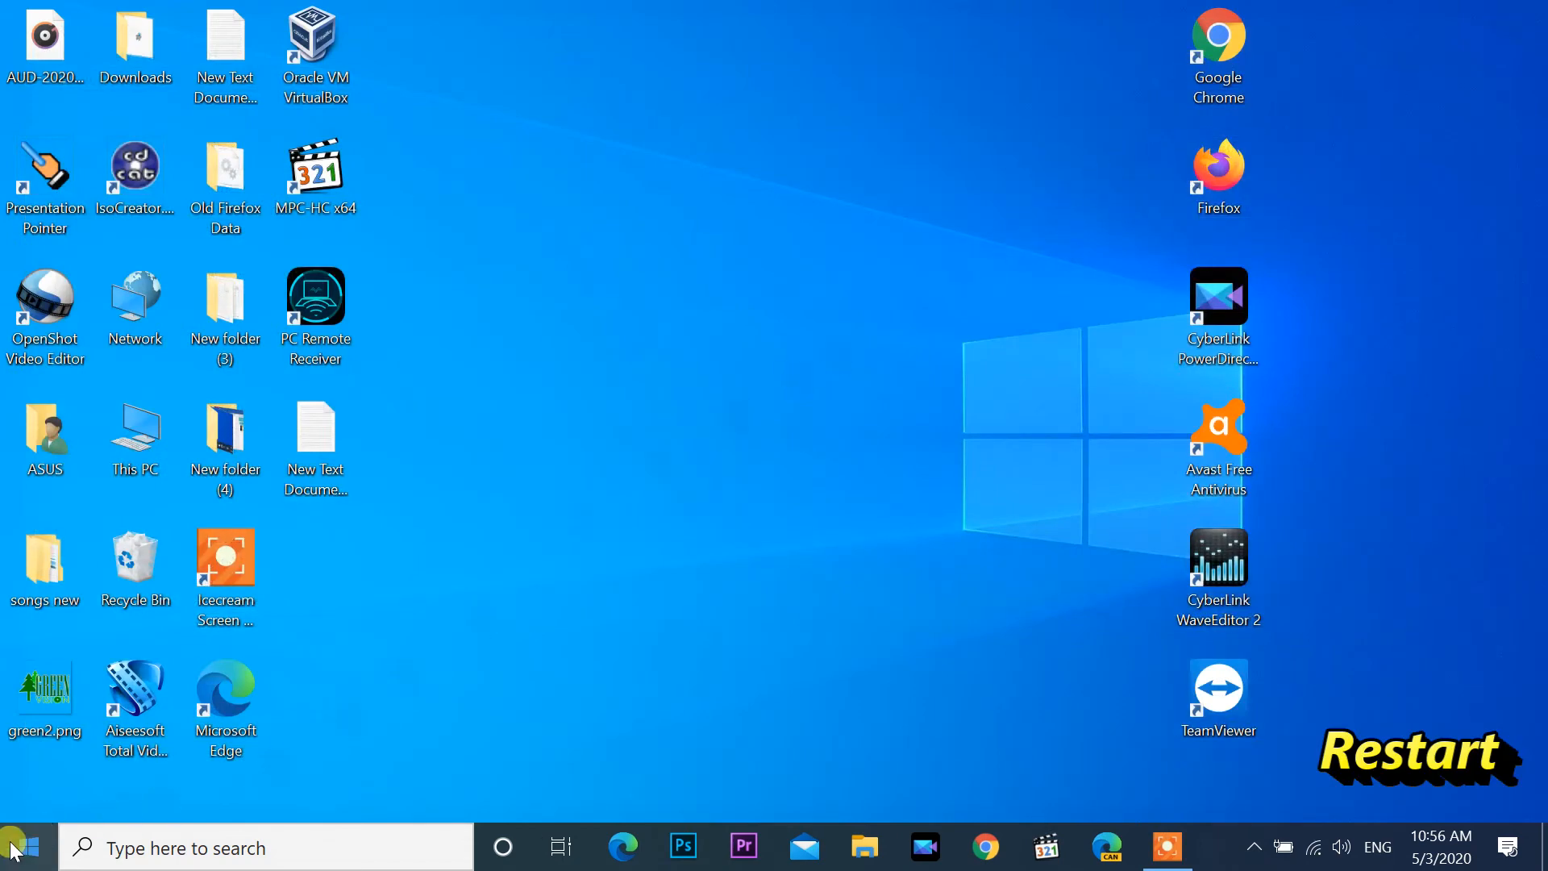
# Bring up the Start menu power options to restart the computer
pyautogui.click(14, 846)
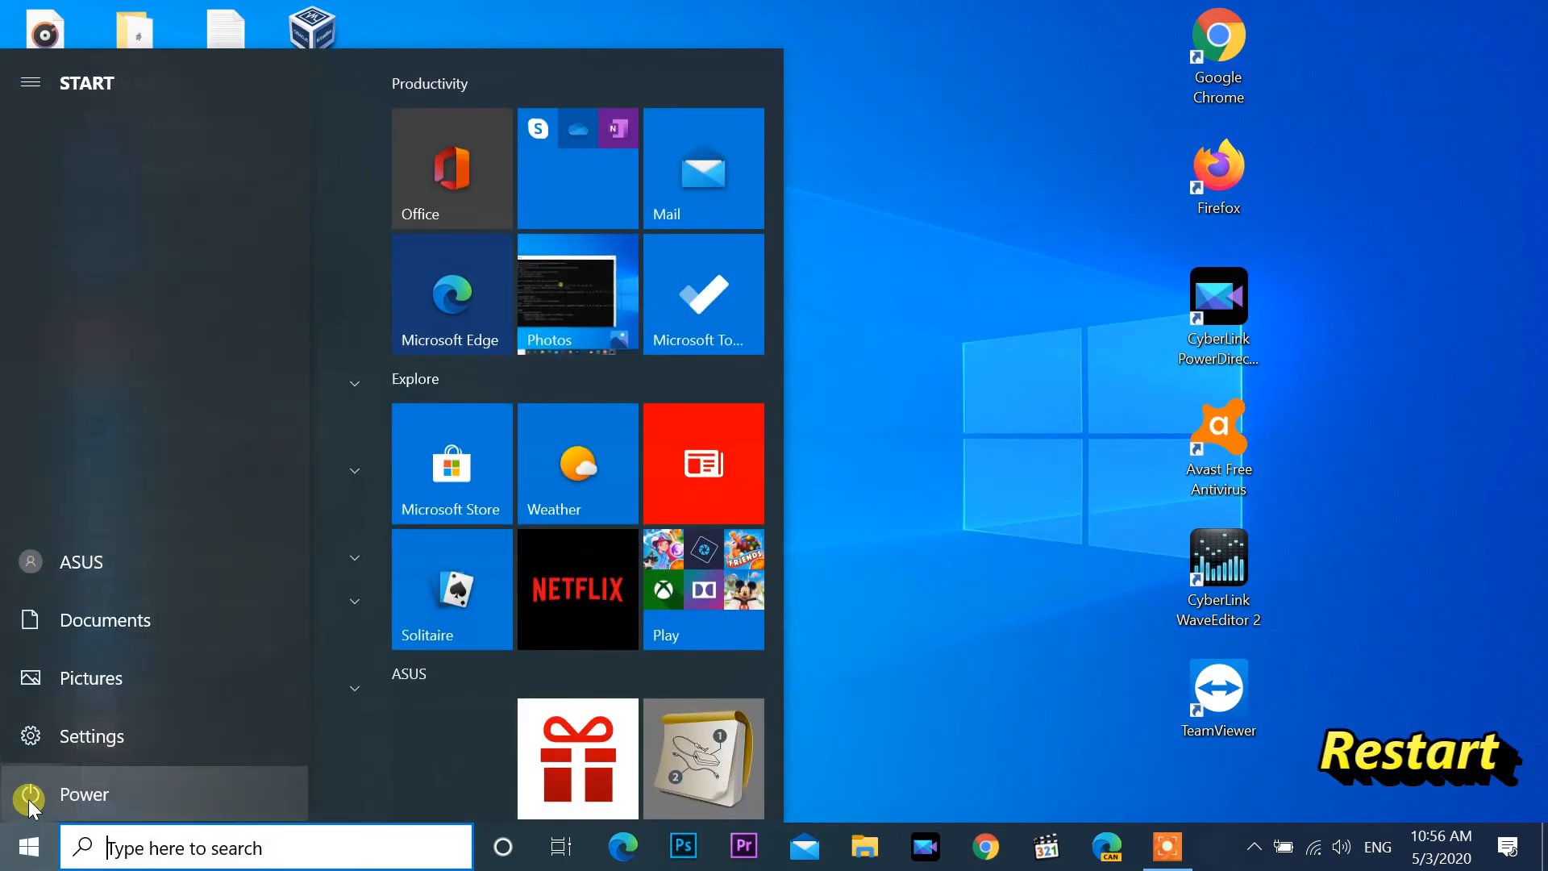
pyautogui.click(84, 793)
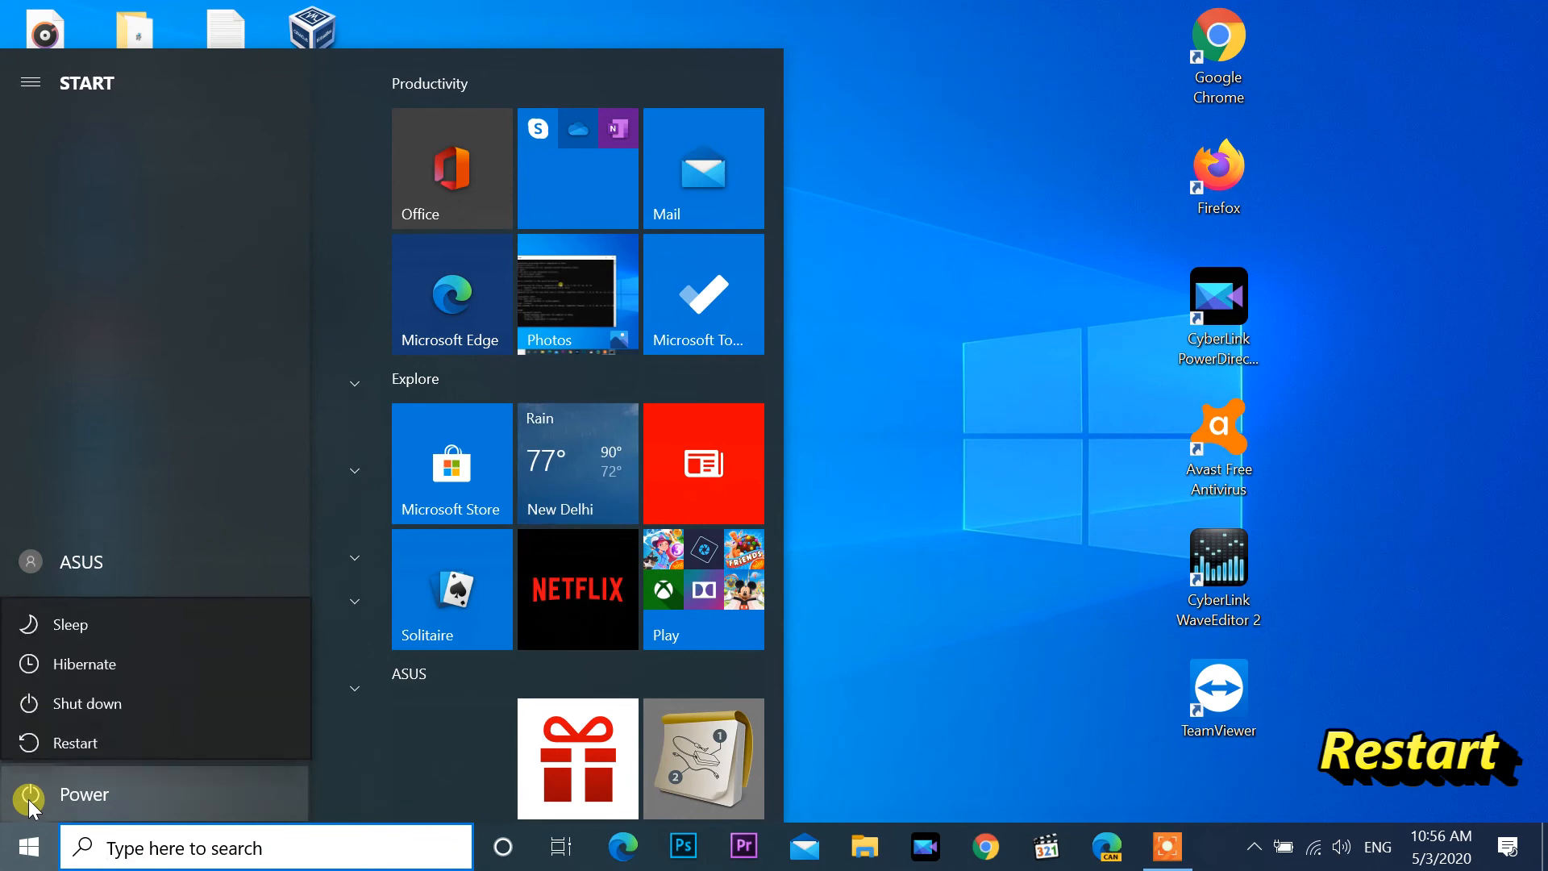
pyautogui.moveTo(74, 734)
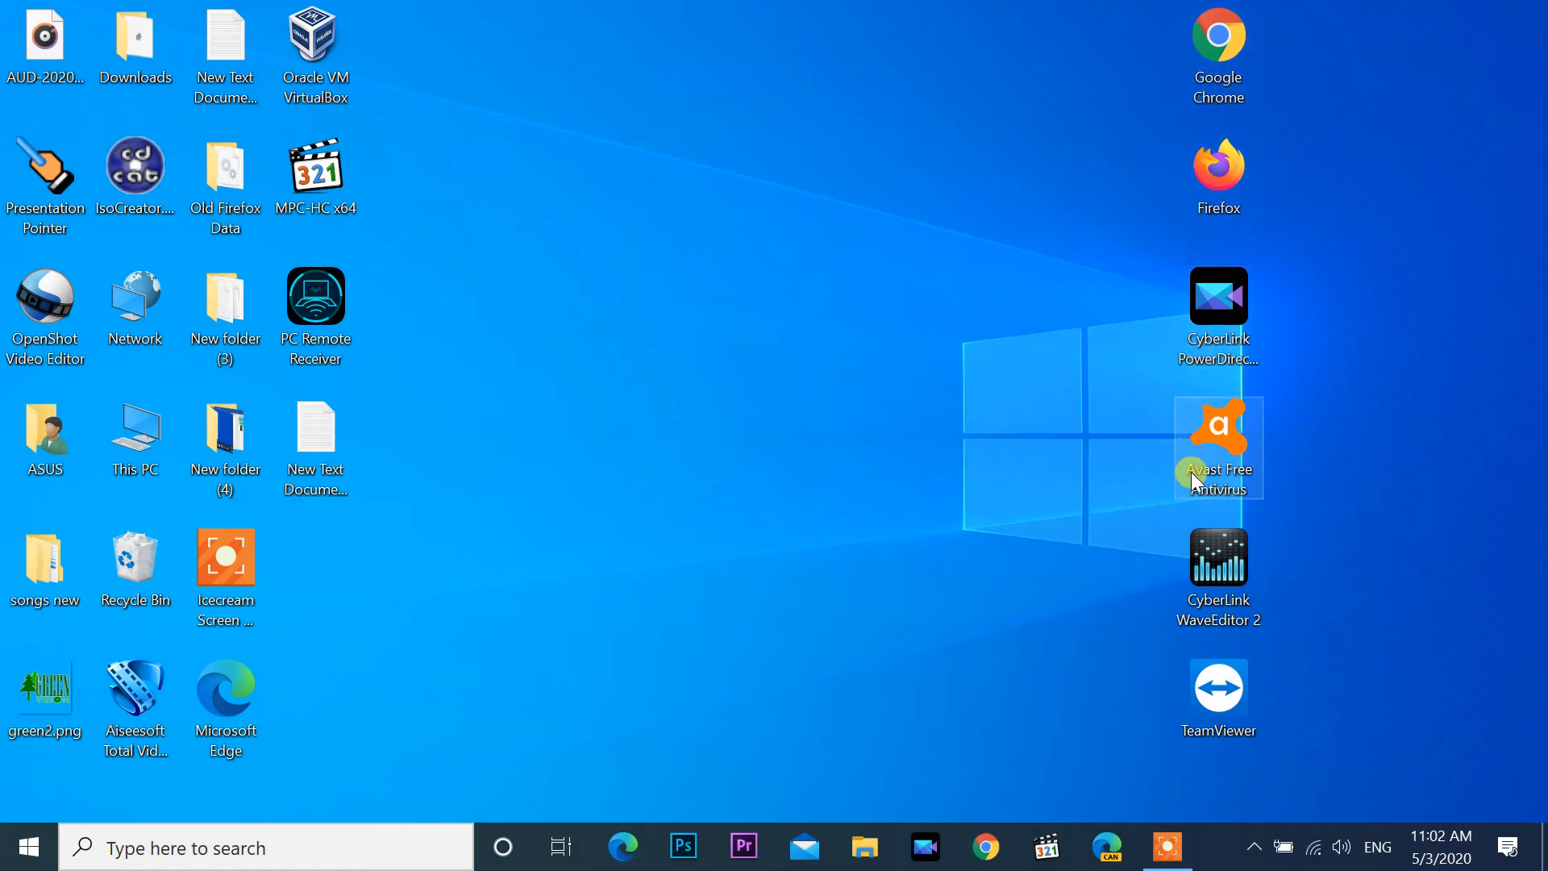
pyautogui.moveTo(1097, 58)
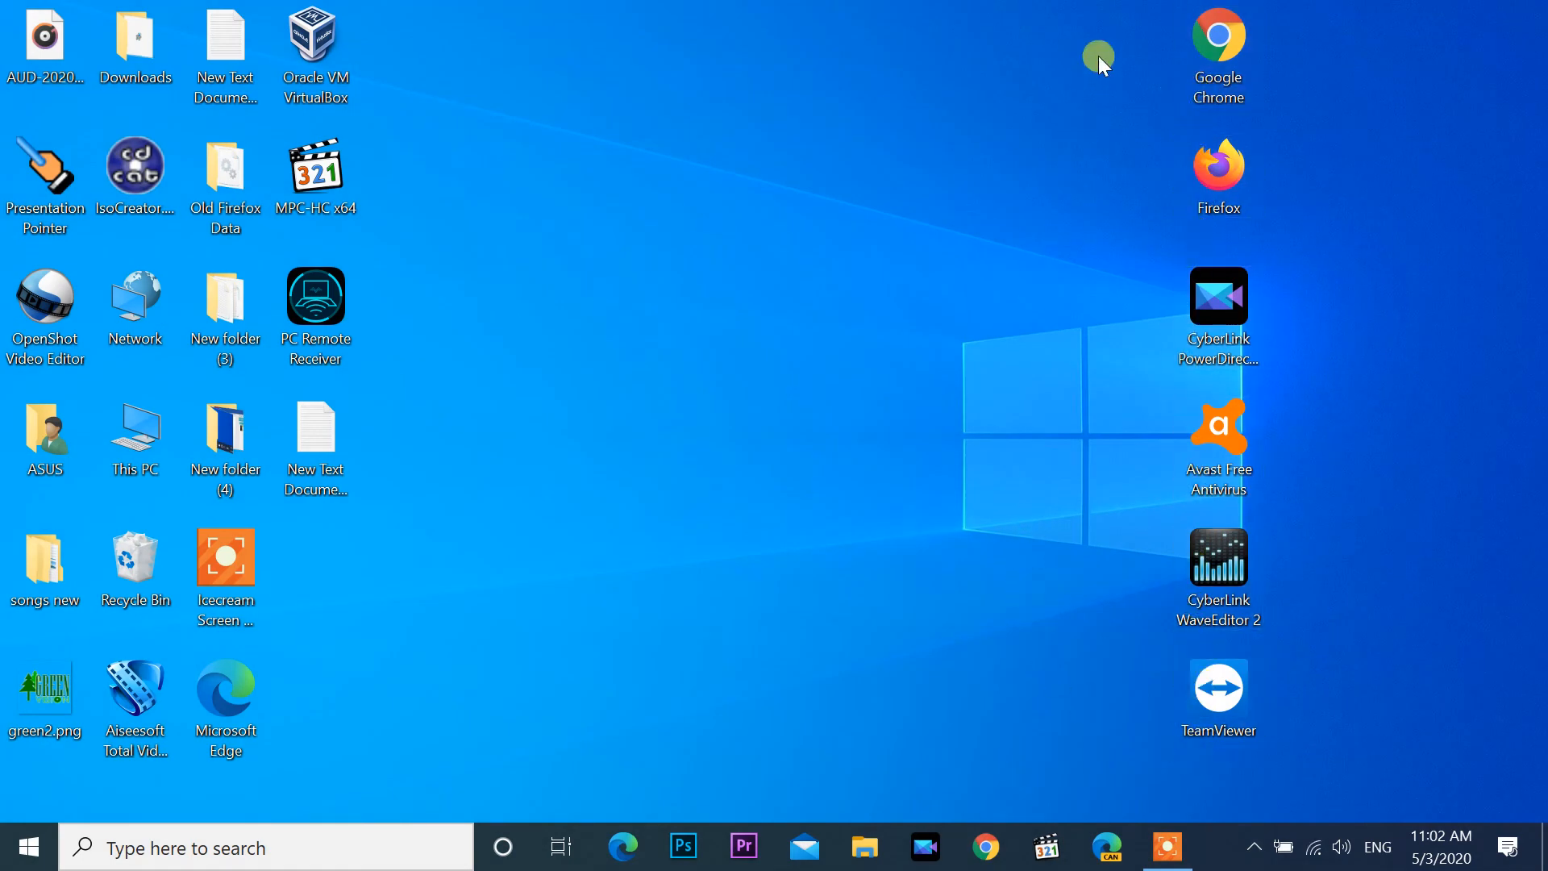